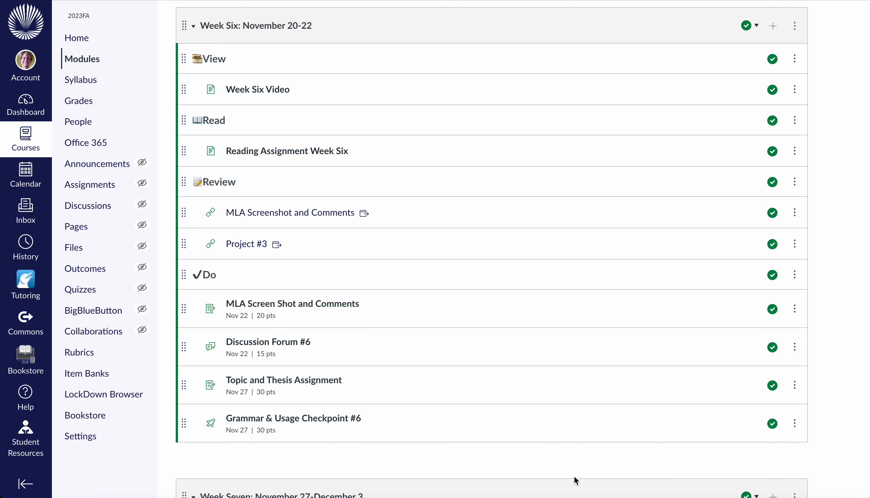
mouse_move(354, 295)
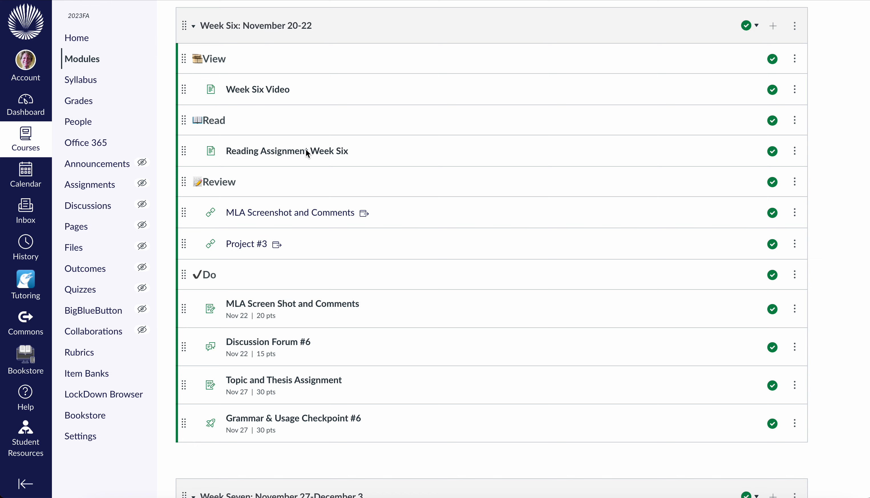
Step: Open the Reading Assignment Week Six page from the module
click(287, 151)
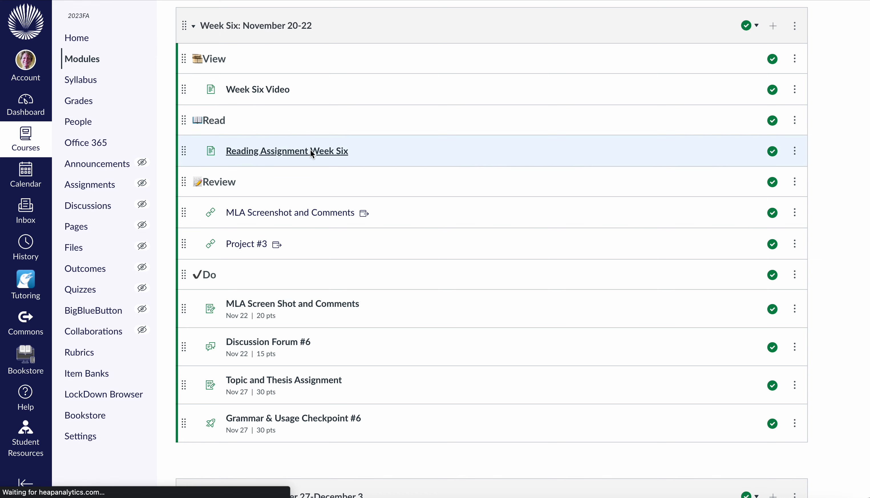
click(287, 150)
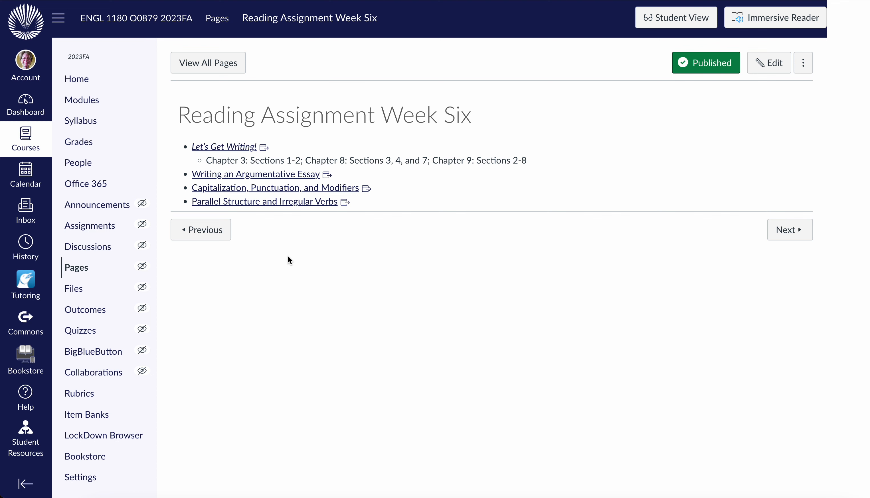
mouse_move(155, 65)
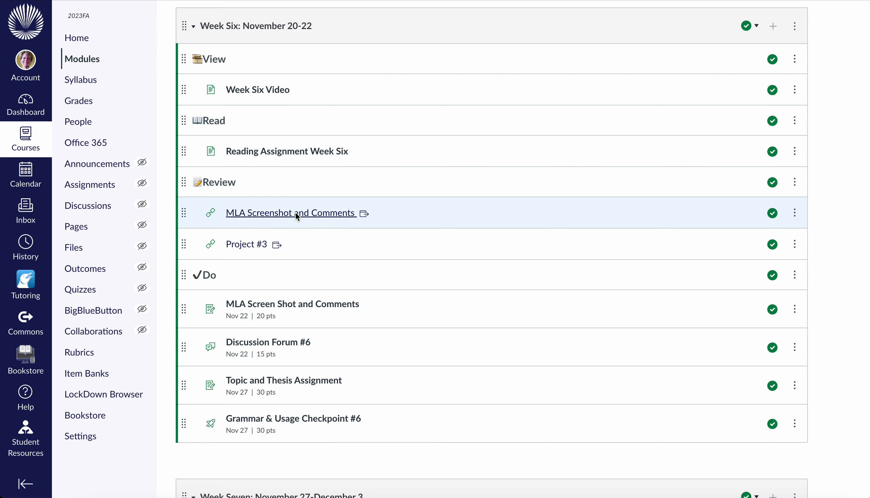
Step: Open the MLA Screenshot and Comments resource in a new window, reaching Purdue OWL's guide
click(291, 213)
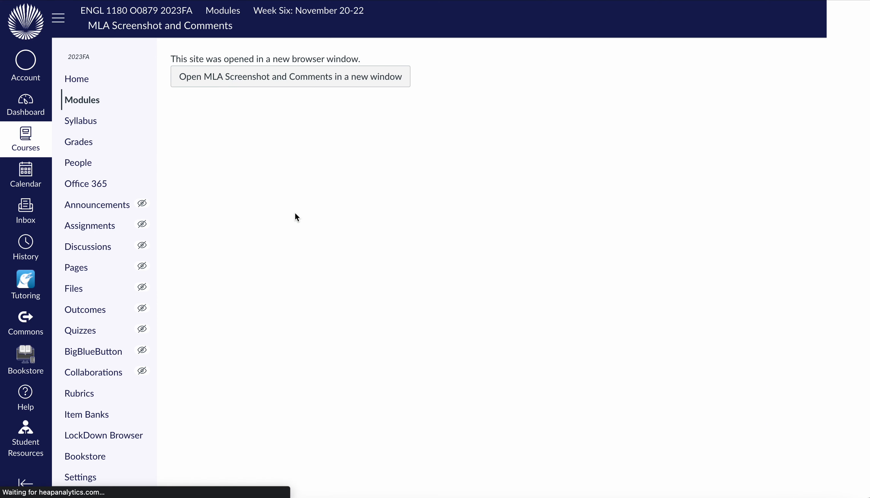
click(290, 76)
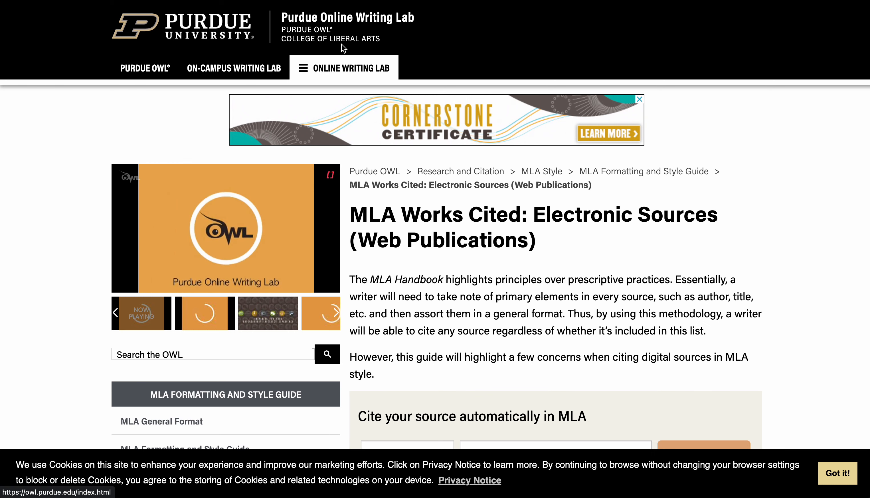
Step: Scroll the MLA Works Cited: Electronic Sources page down to the 'A Page on a Web Site' section
scroll(down, 3)
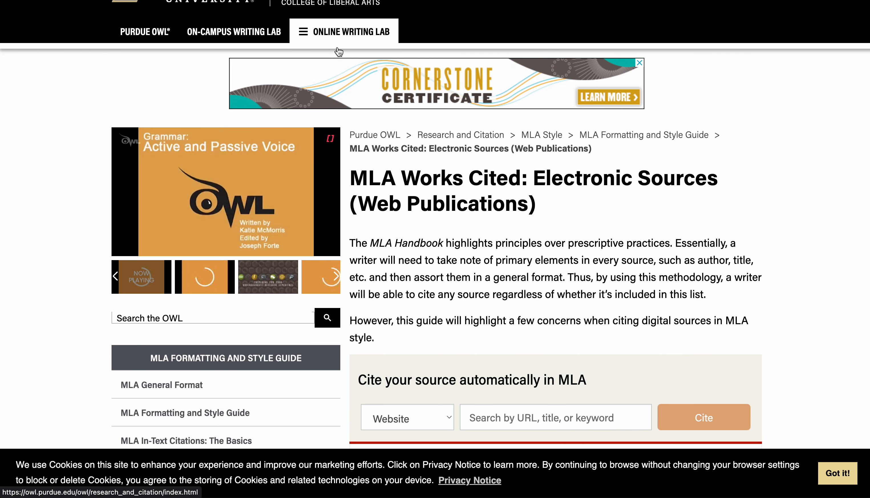
scroll(up, 3)
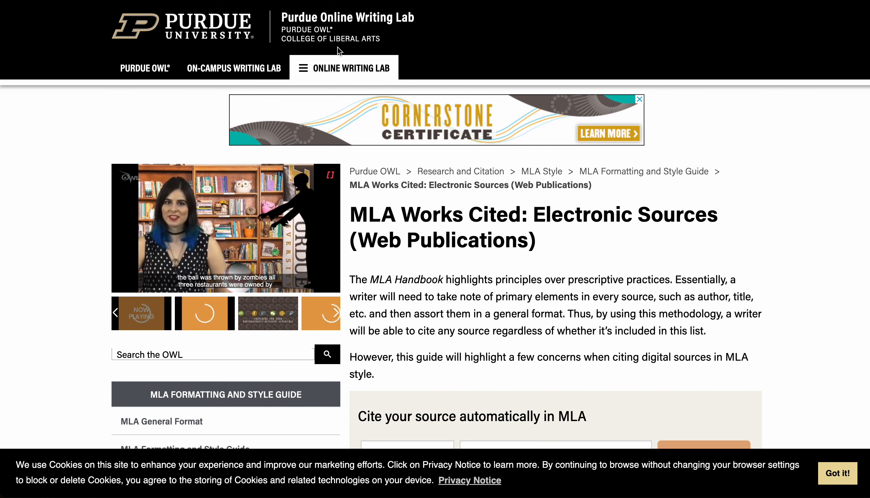
scroll(down, 3)
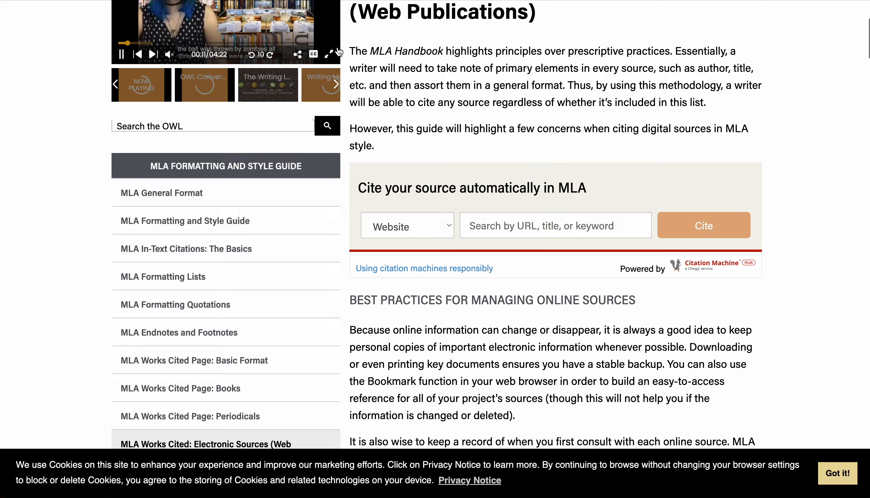
scroll(down, 3)
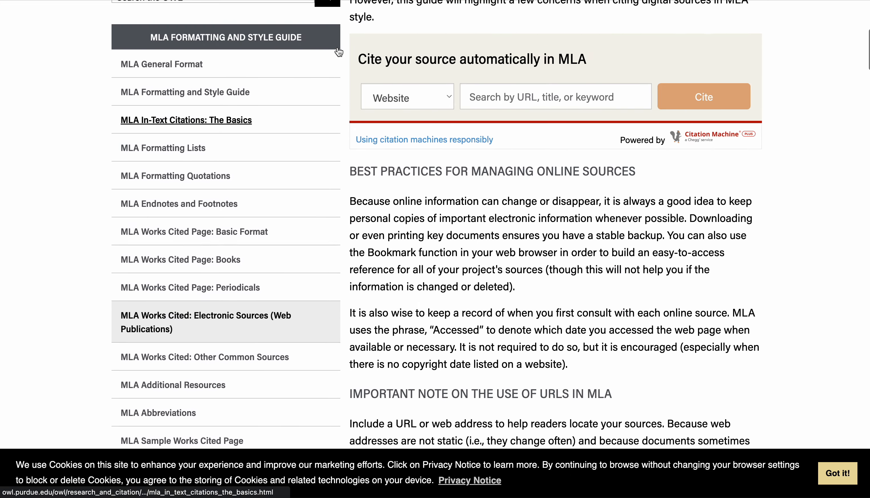
scroll(down, 3)
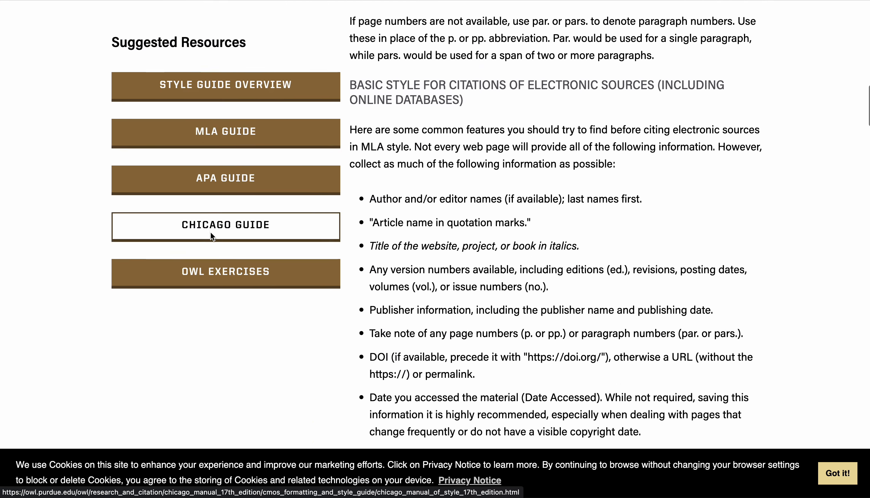
scroll(down, 3)
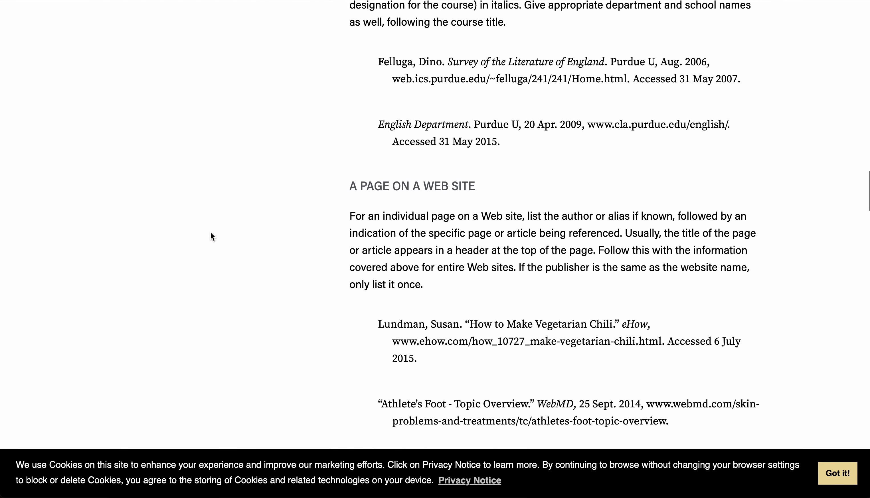
Step: Bring both example citations for a page on a web site fully into view
scroll(down, 3)
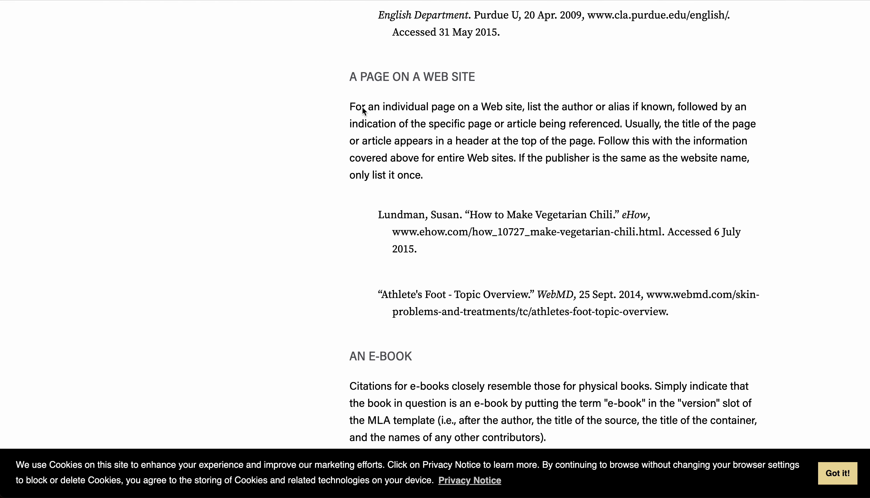
mouse_move(327, 95)
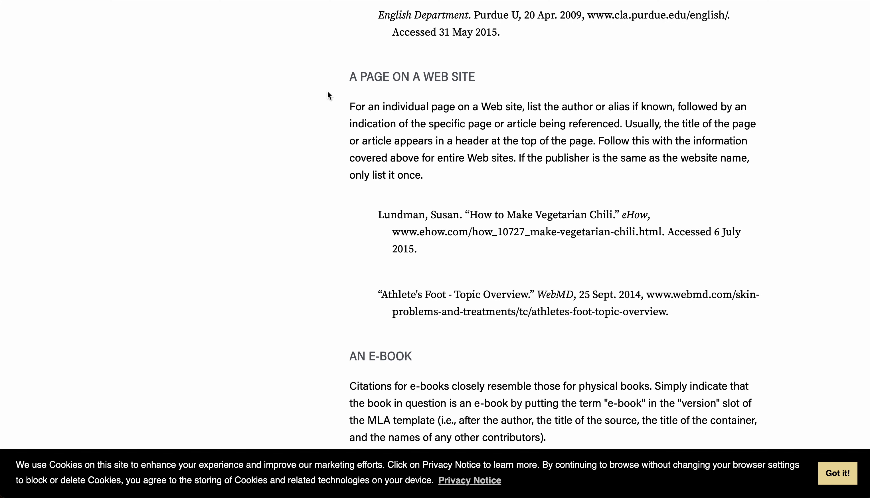
mouse_move(398, 89)
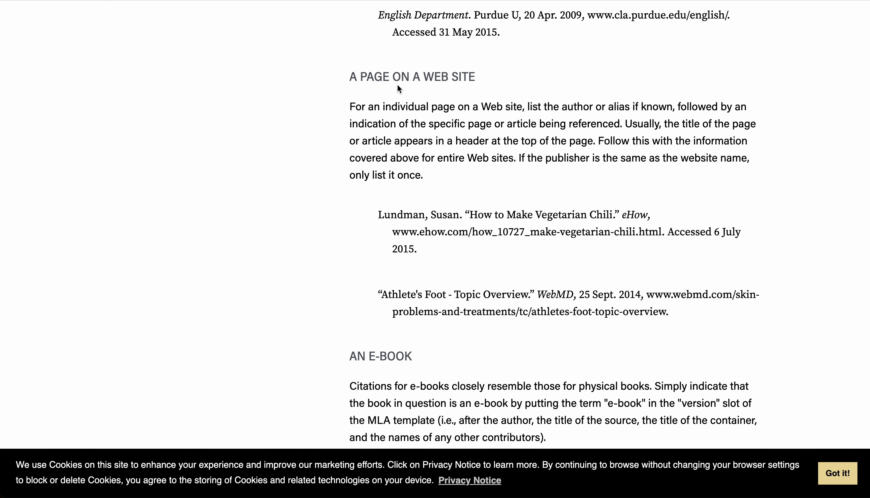
mouse_move(334, 60)
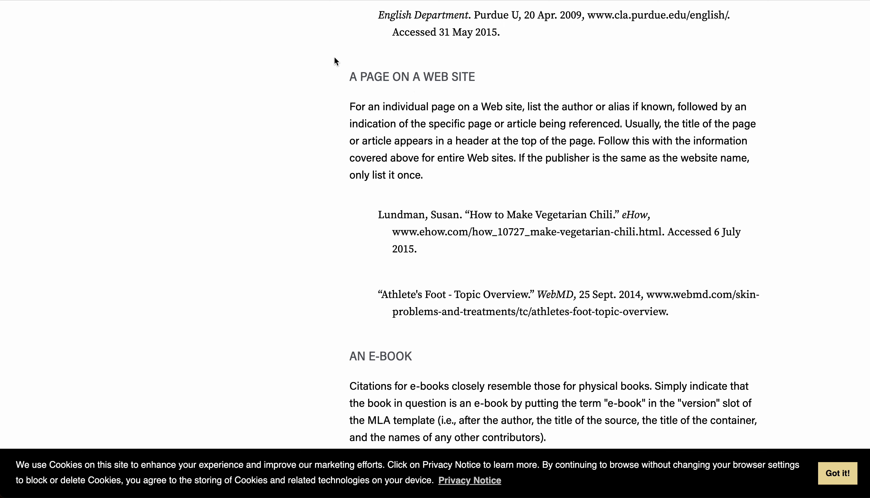
mouse_move(546, 312)
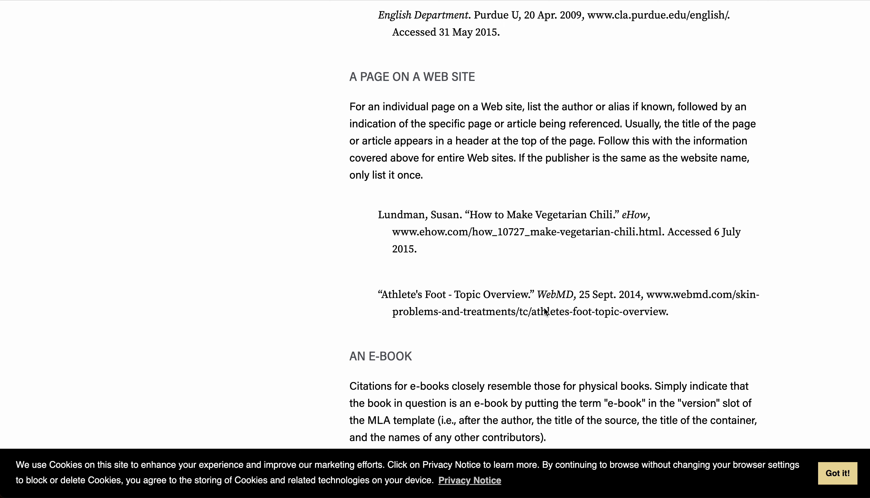
mouse_move(553, 304)
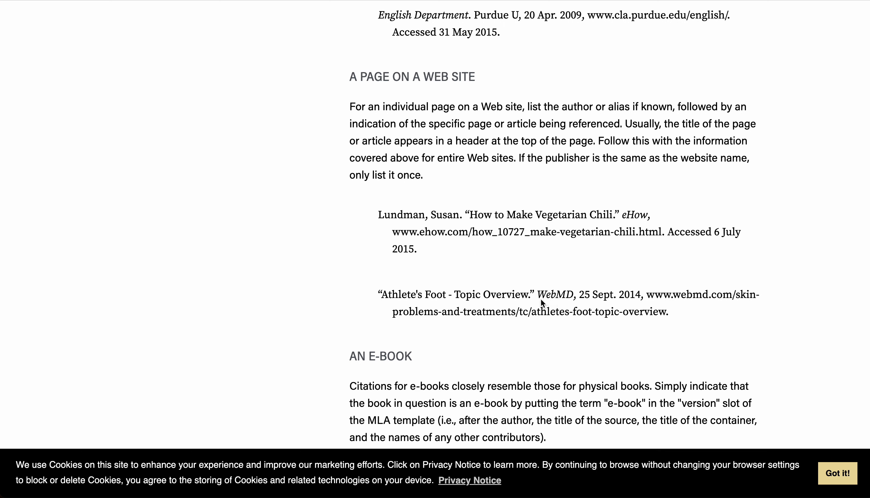
mouse_move(262, 289)
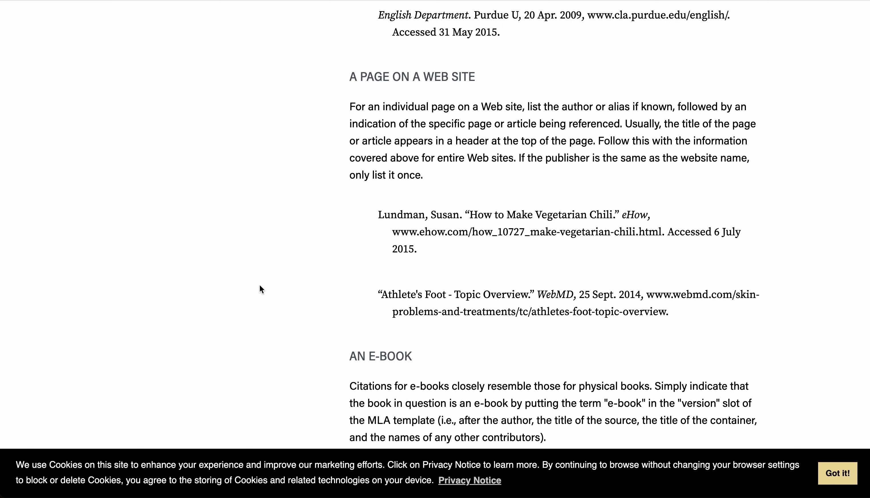
mouse_move(439, 279)
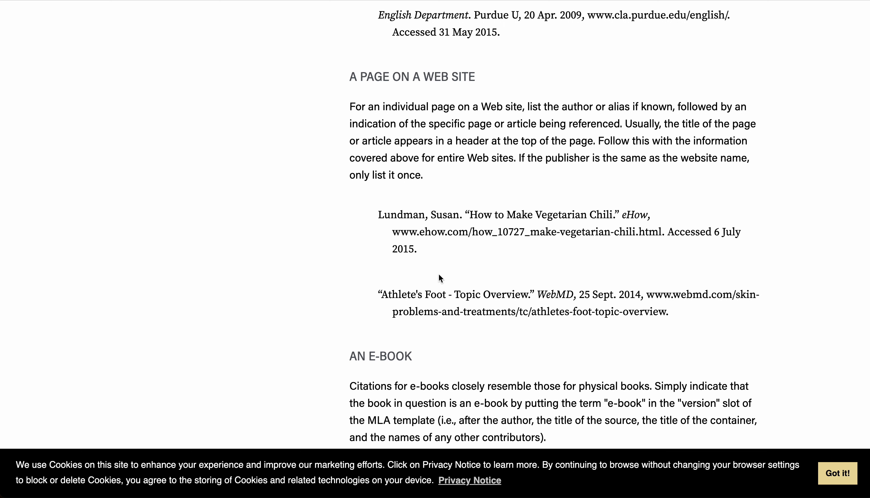
mouse_move(425, 253)
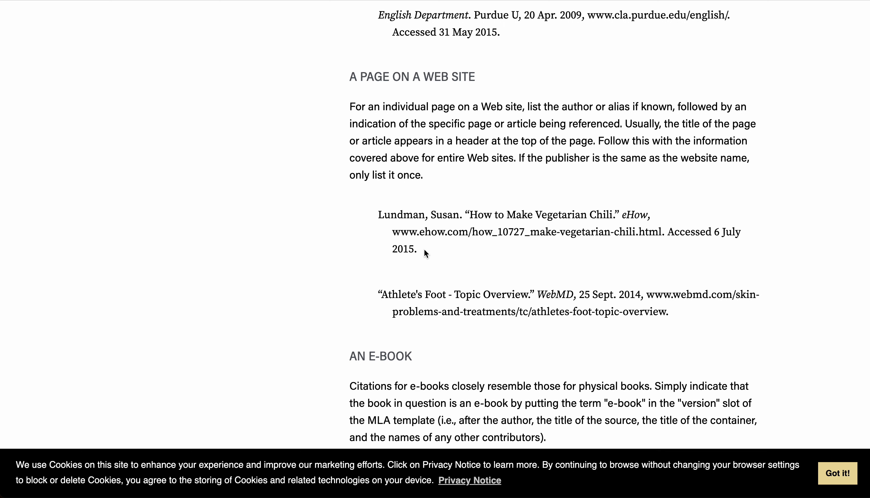
mouse_move(400, 221)
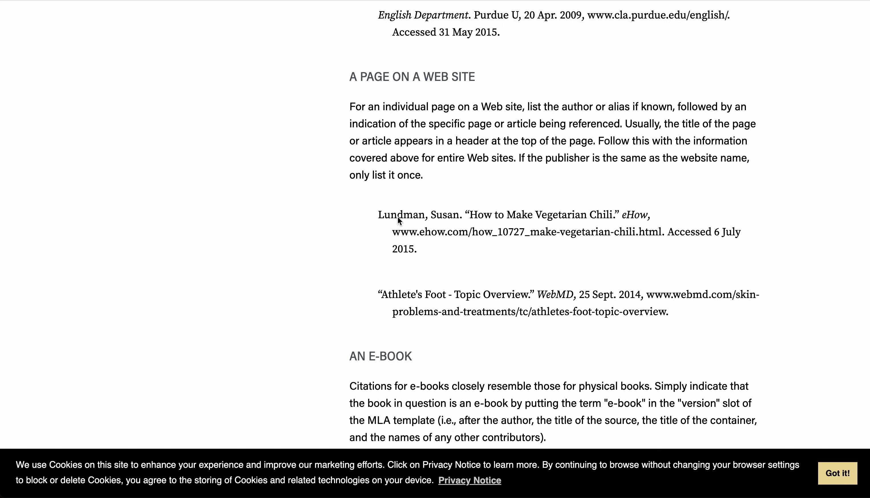
mouse_move(520, 223)
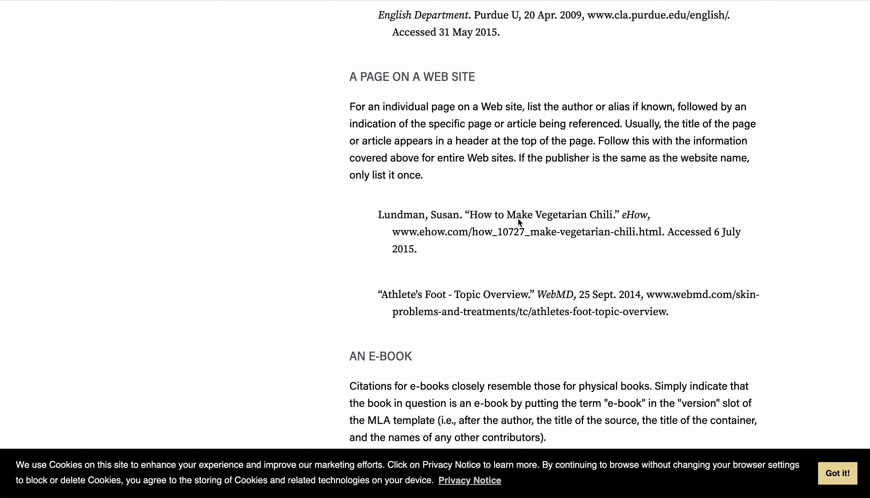
mouse_move(542, 221)
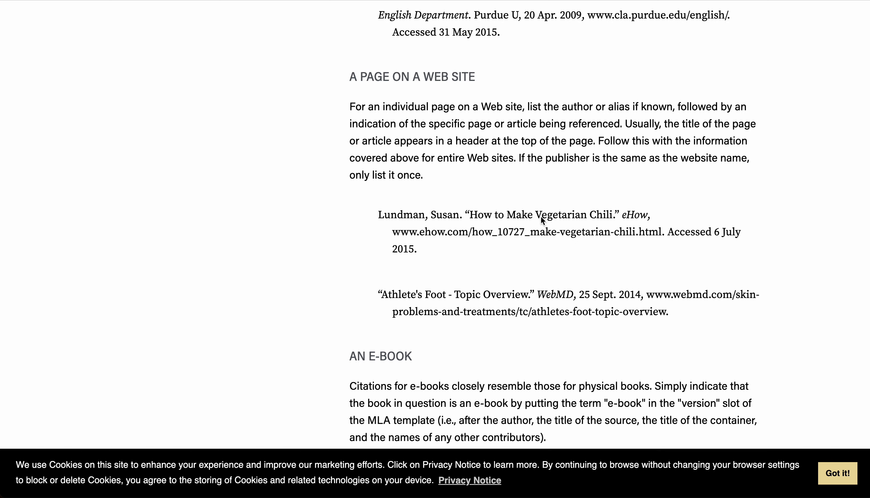
mouse_move(491, 223)
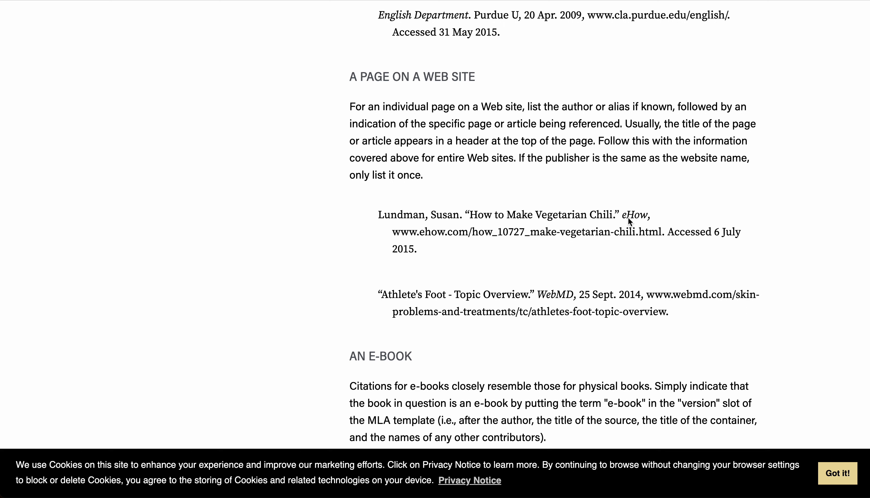
mouse_move(414, 242)
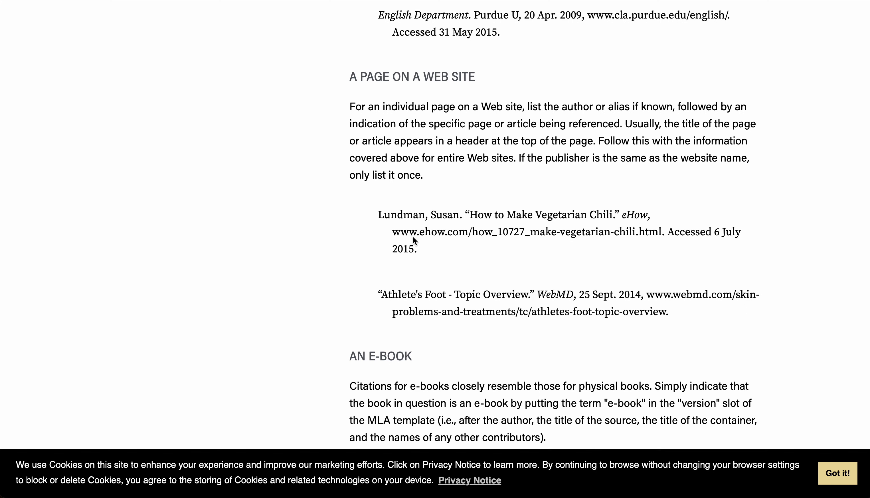
mouse_move(386, 238)
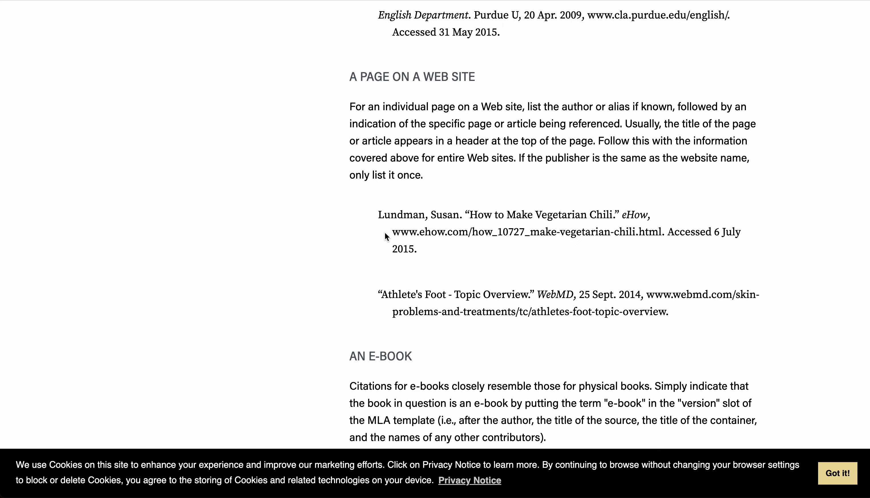
mouse_move(665, 234)
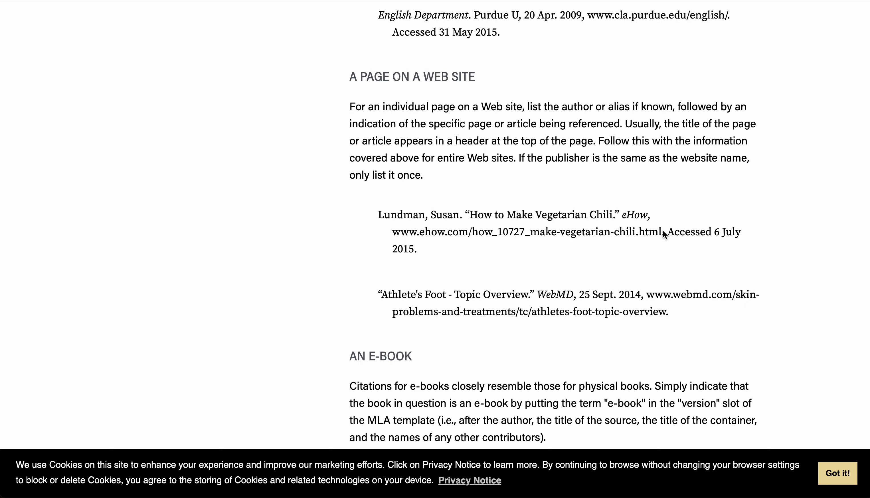
mouse_move(710, 234)
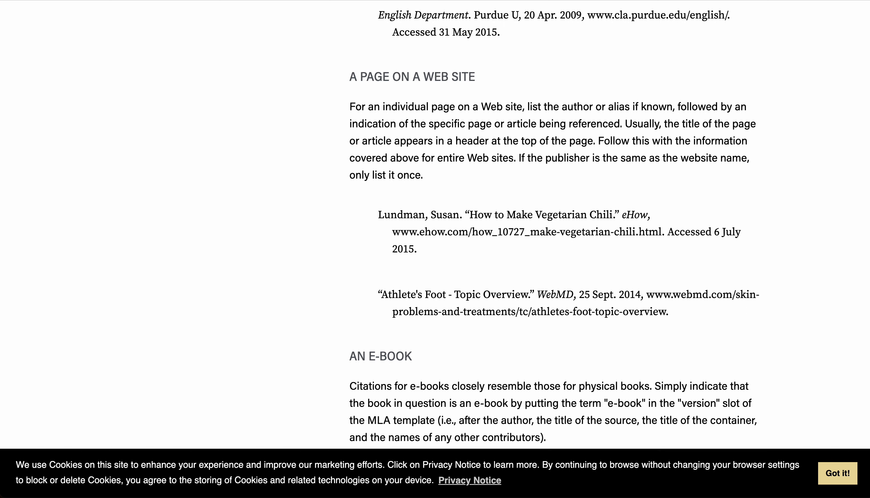
mouse_move(427, 124)
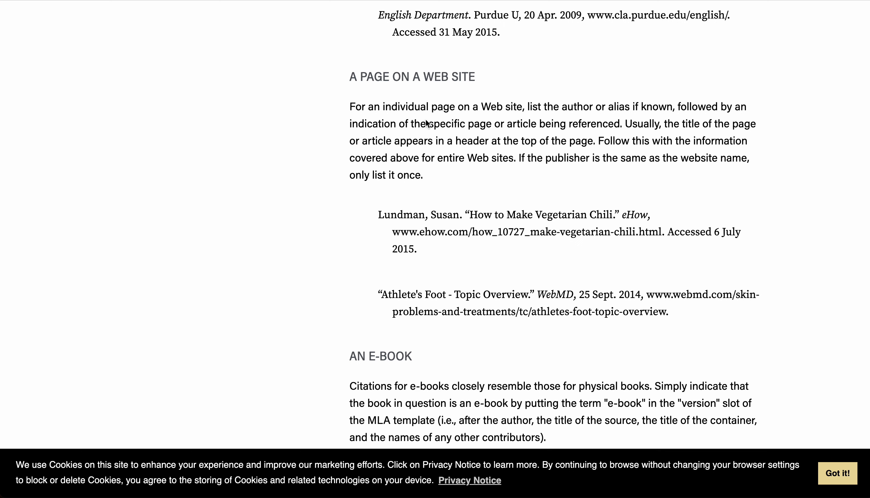
mouse_move(427, 124)
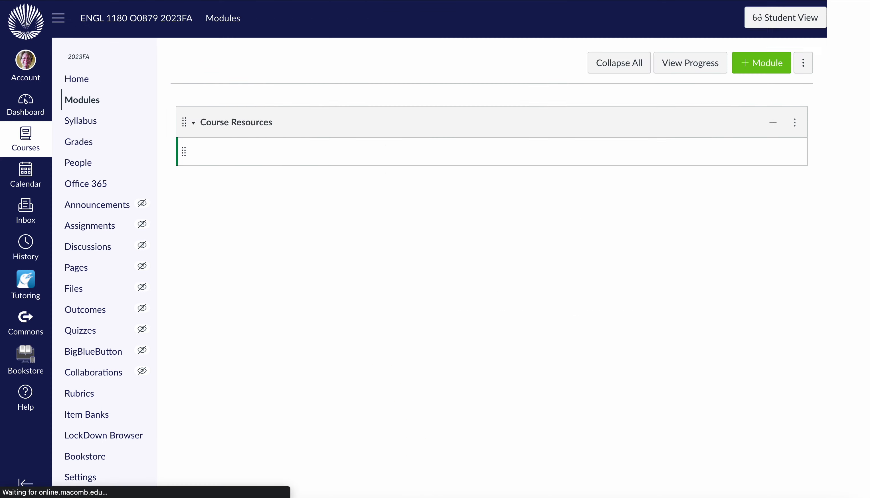
Step: Open the MLA Screenshot and Comments Google Doc from the Week Six module
scroll(down, 3)
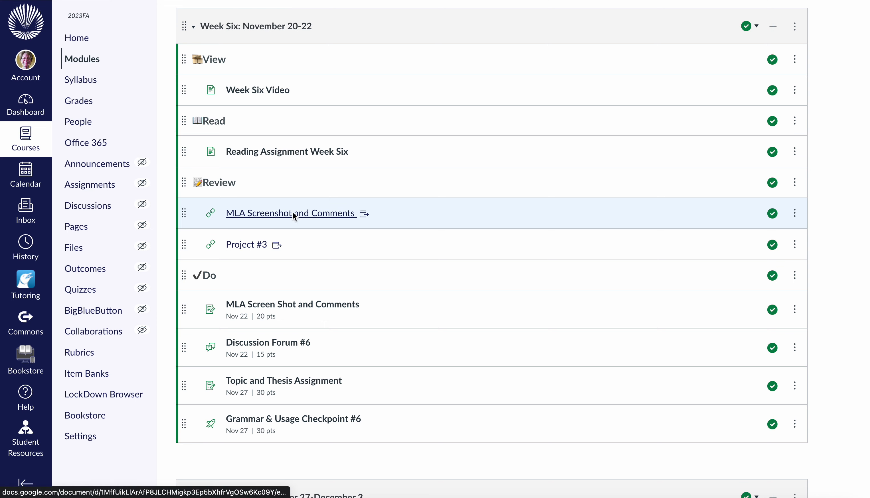
click(289, 212)
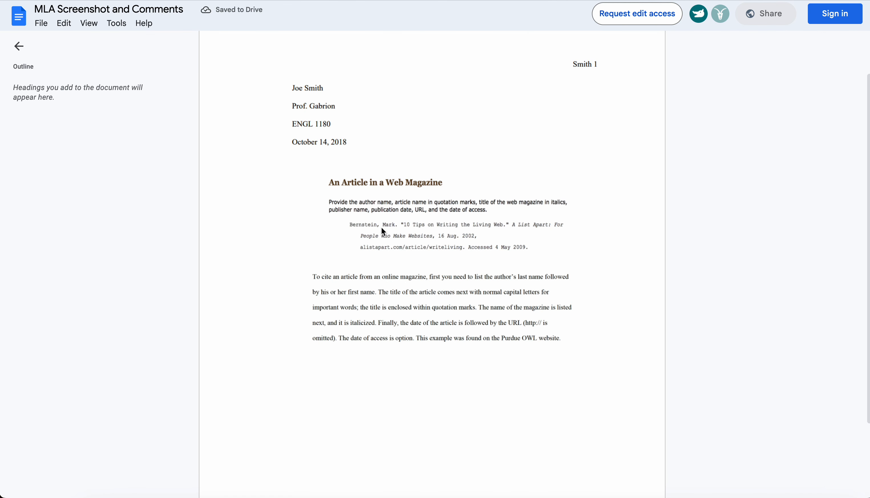
mouse_move(437, 179)
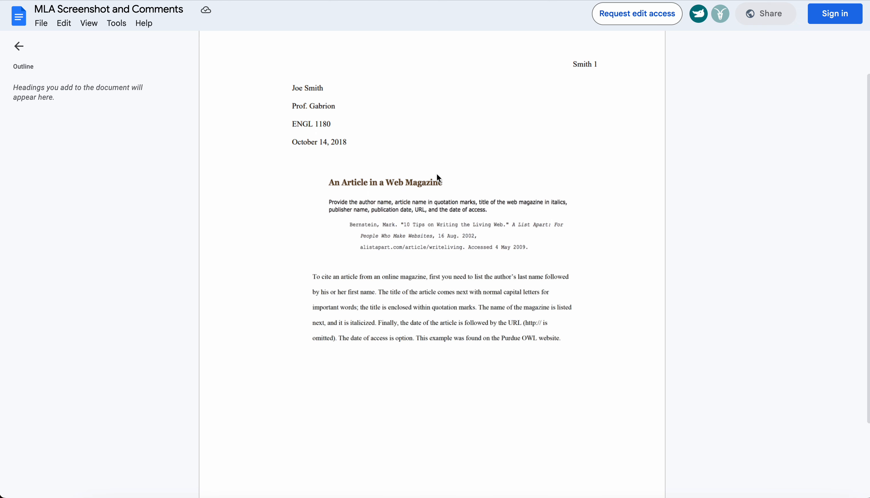
mouse_move(382, 234)
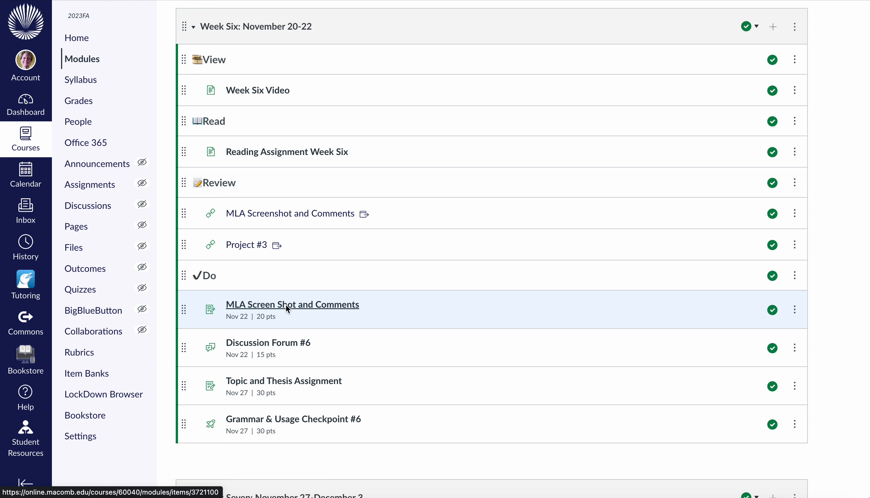
mouse_move(292, 305)
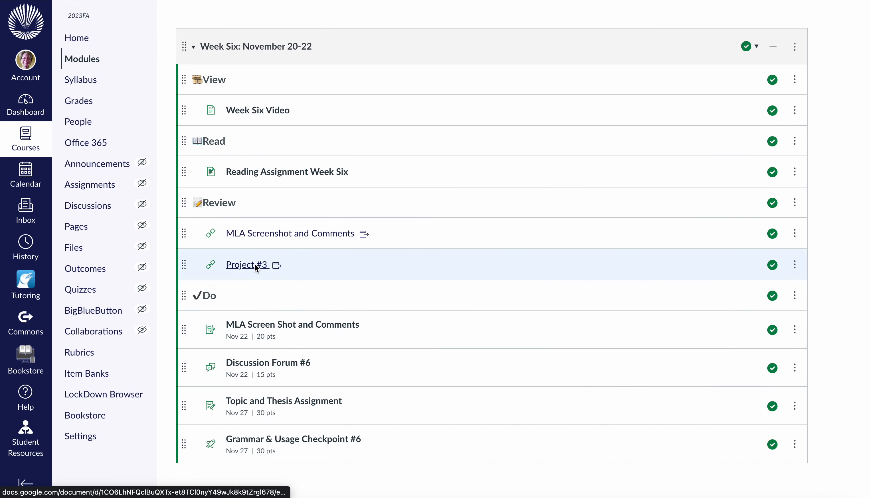
Step: Open the Project #3 handout from Week Six in its own Google Docs window
click(247, 264)
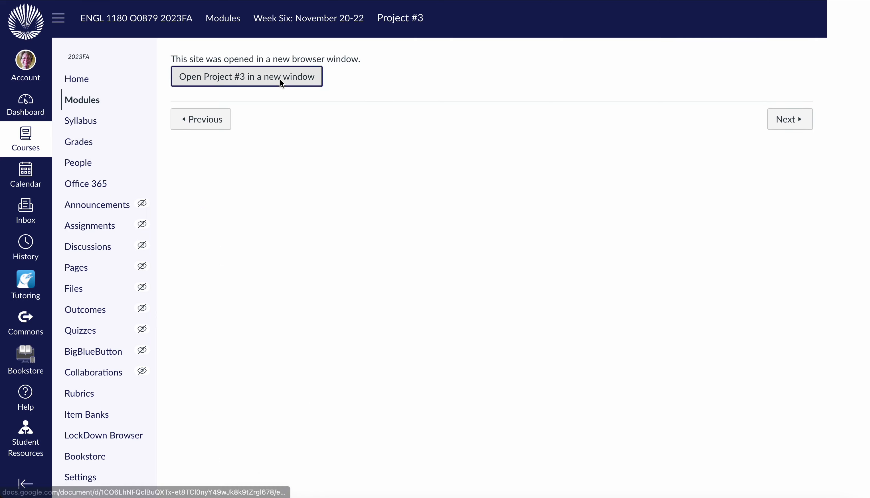
click(246, 76)
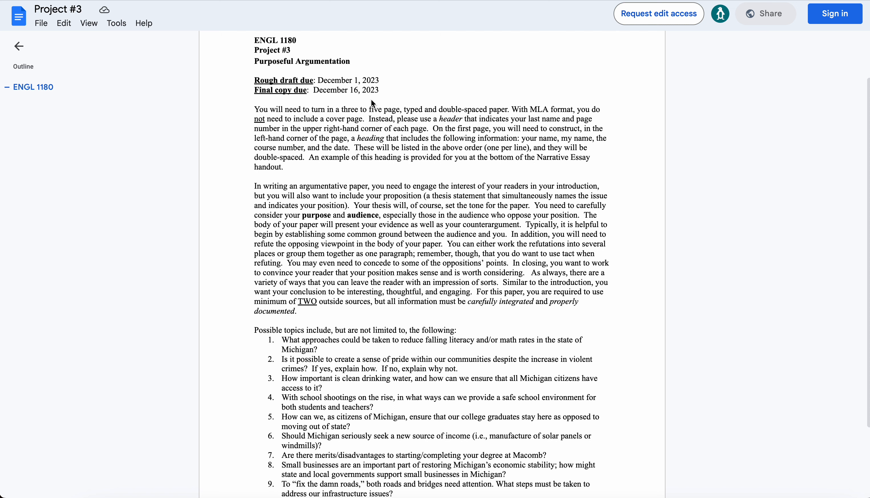
mouse_move(366, 139)
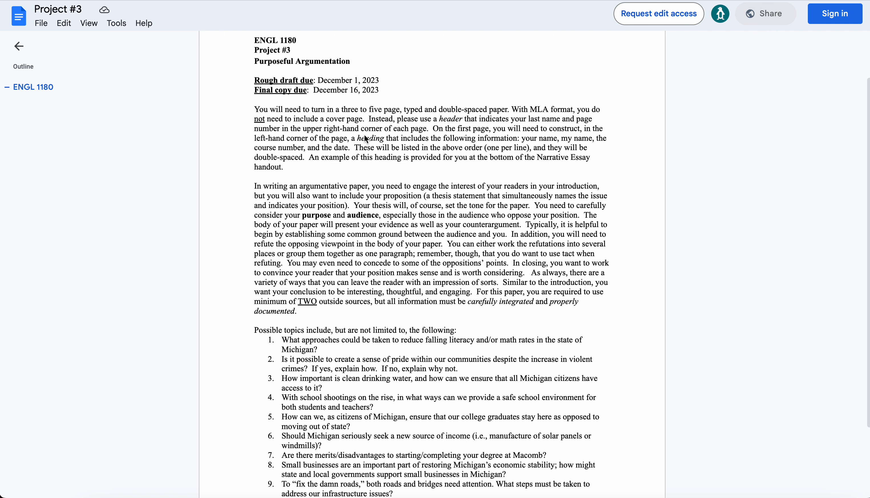
Step: Read down the Project #3 instructions to the numbered list of ten Michigan topics
scroll(down, 3)
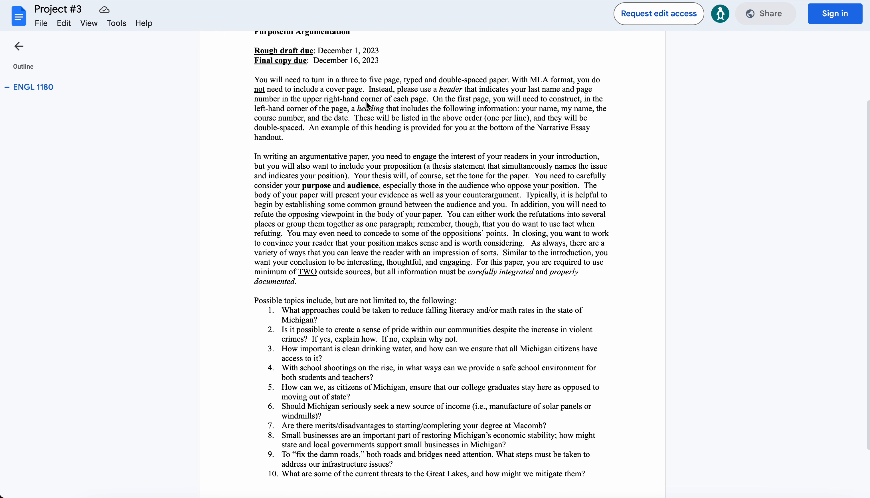
scroll(up, 3)
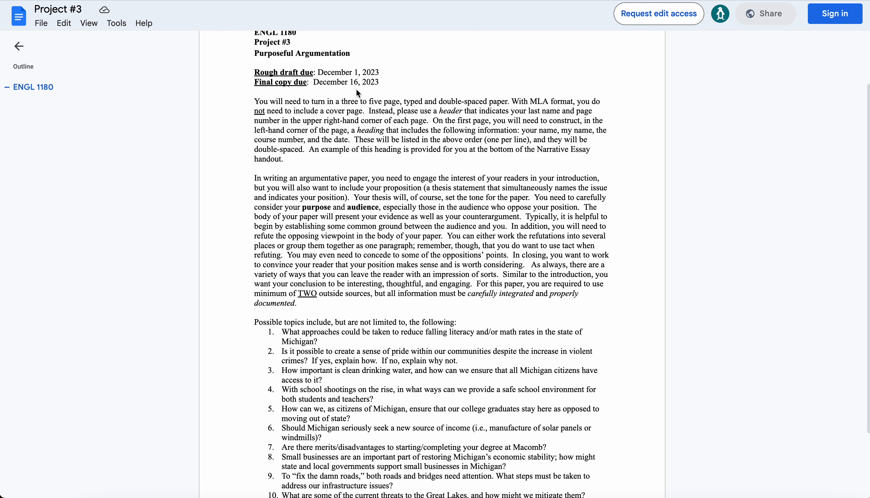
scroll(down, 3)
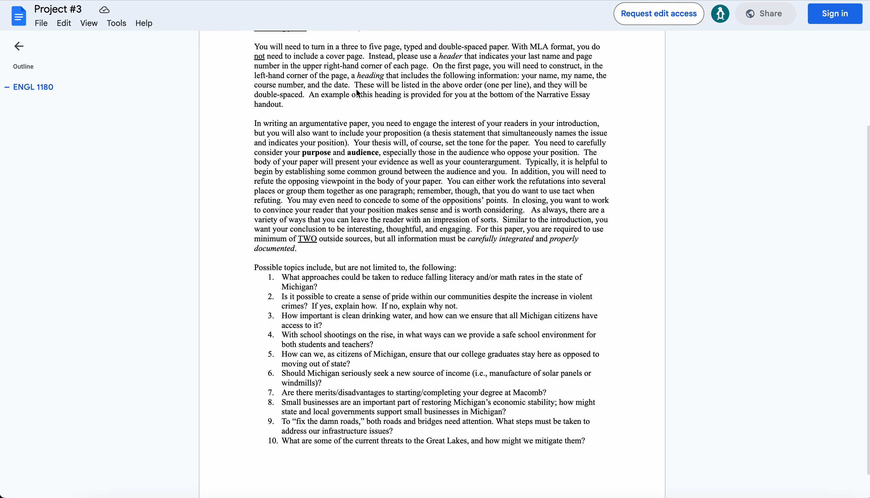
scroll(down, 3)
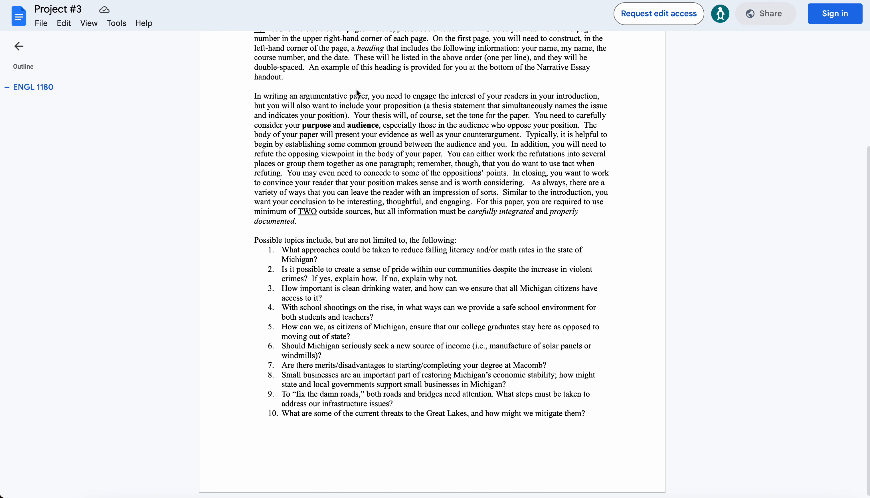
mouse_move(376, 106)
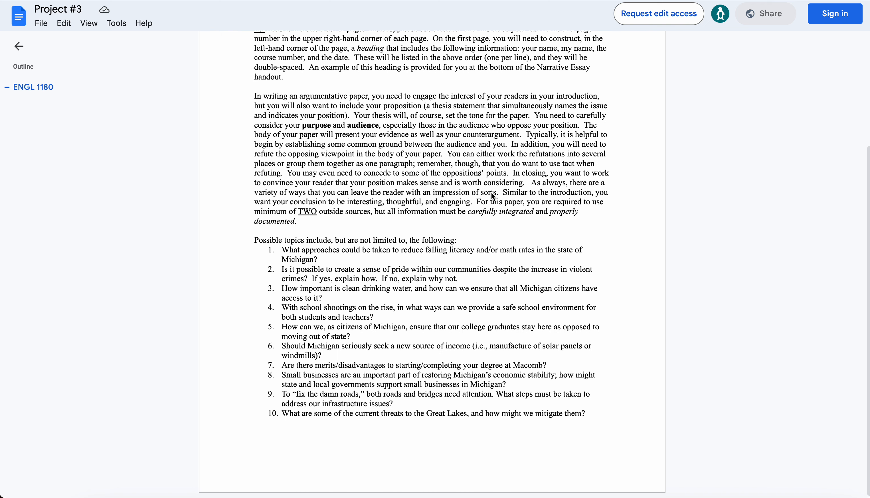
mouse_move(493, 199)
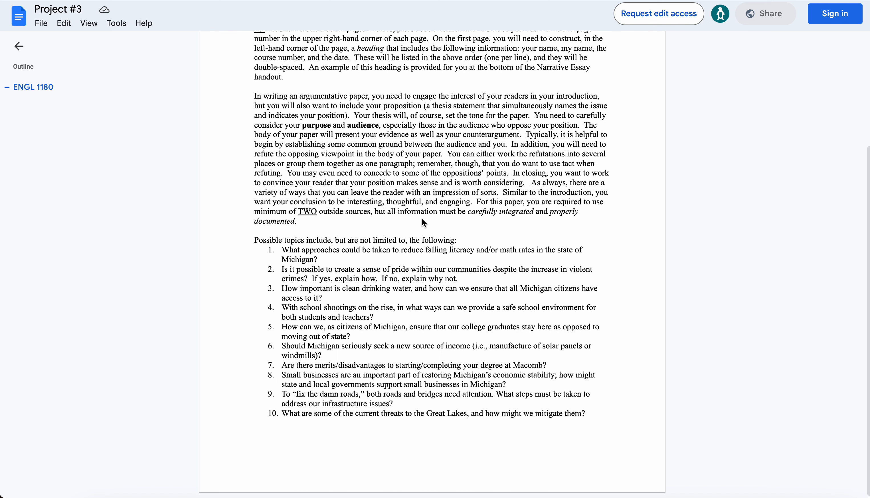
mouse_move(260, 190)
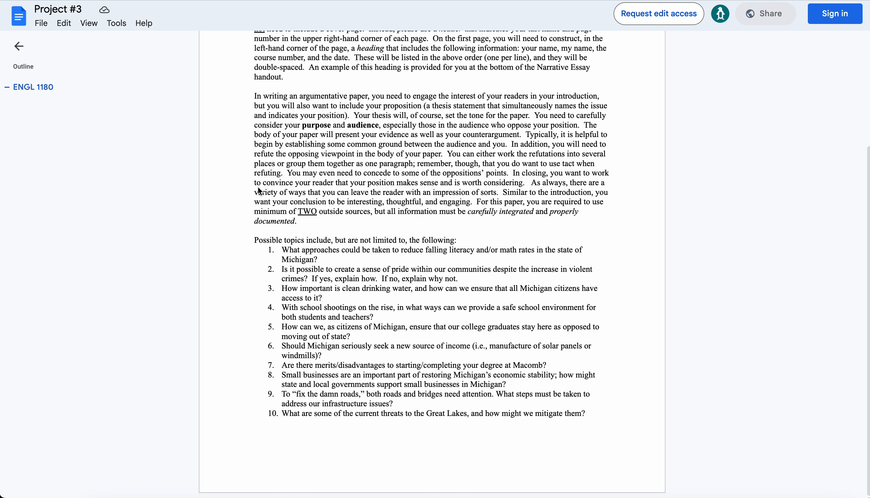
mouse_move(326, 223)
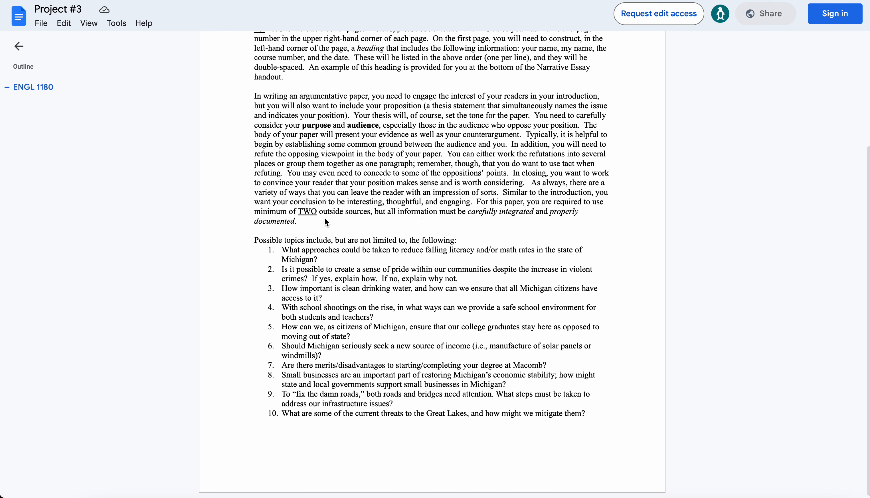
mouse_move(349, 222)
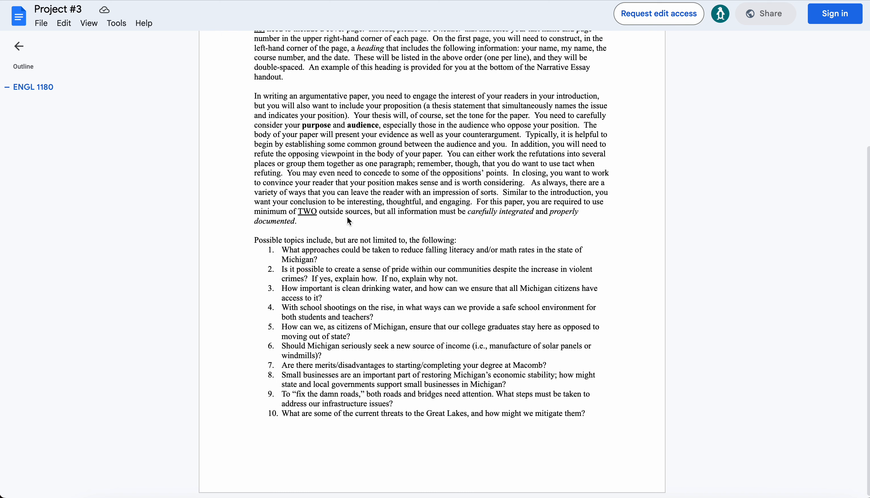
mouse_move(490, 223)
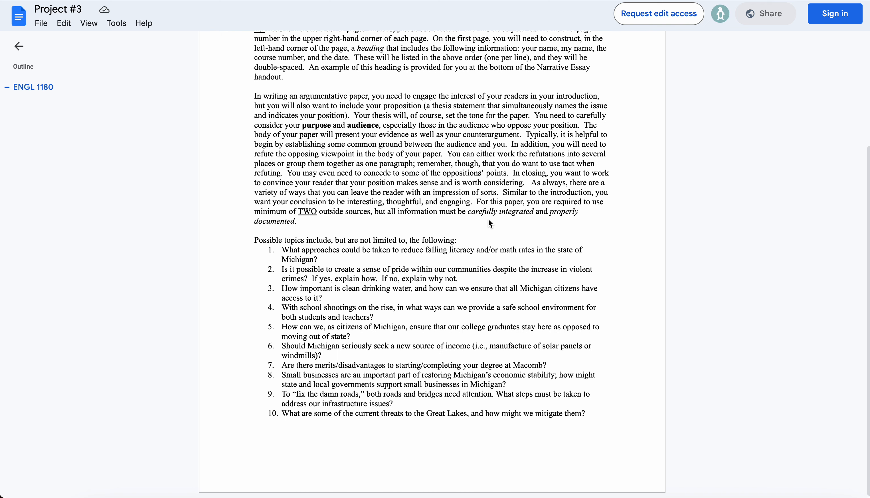
mouse_move(321, 225)
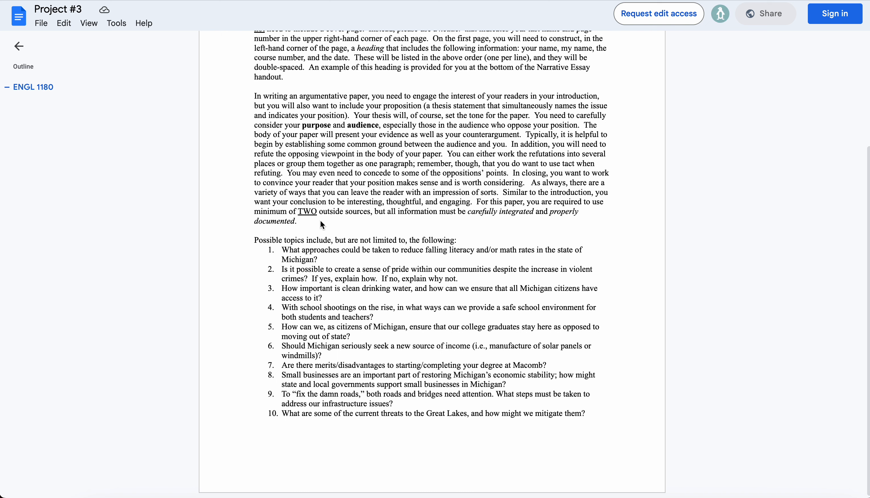
mouse_move(342, 249)
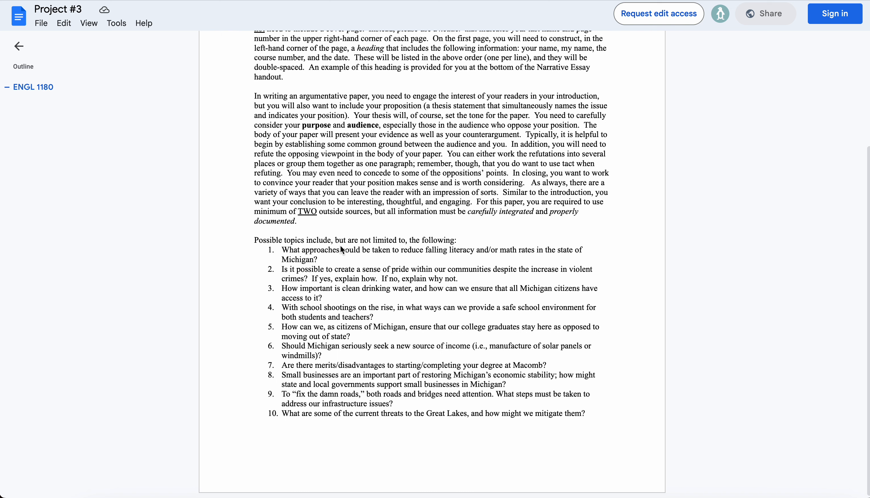
mouse_move(328, 272)
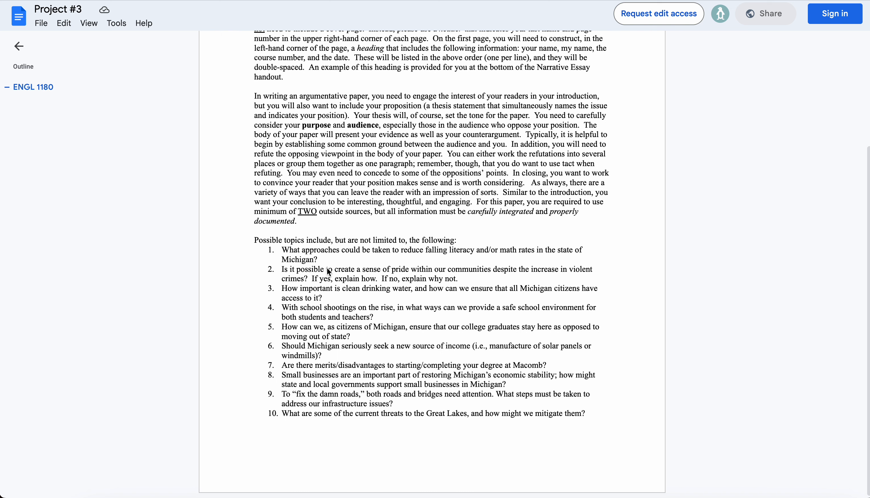
mouse_move(461, 325)
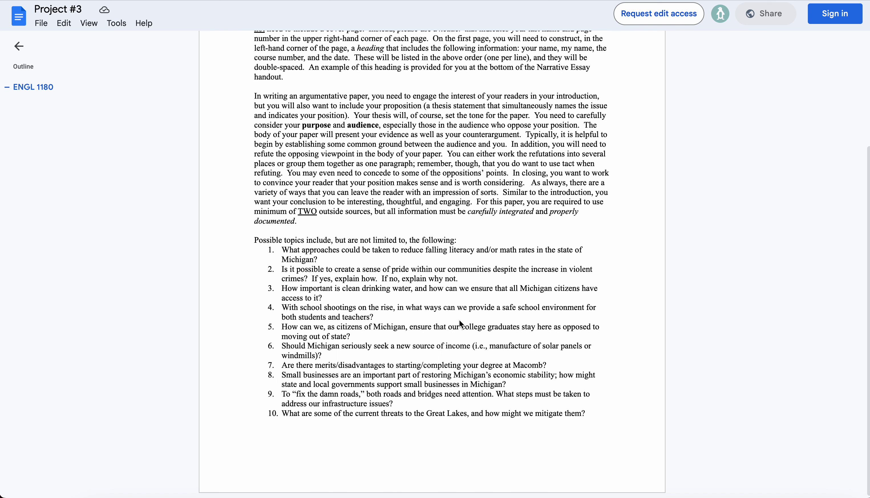
mouse_move(283, 251)
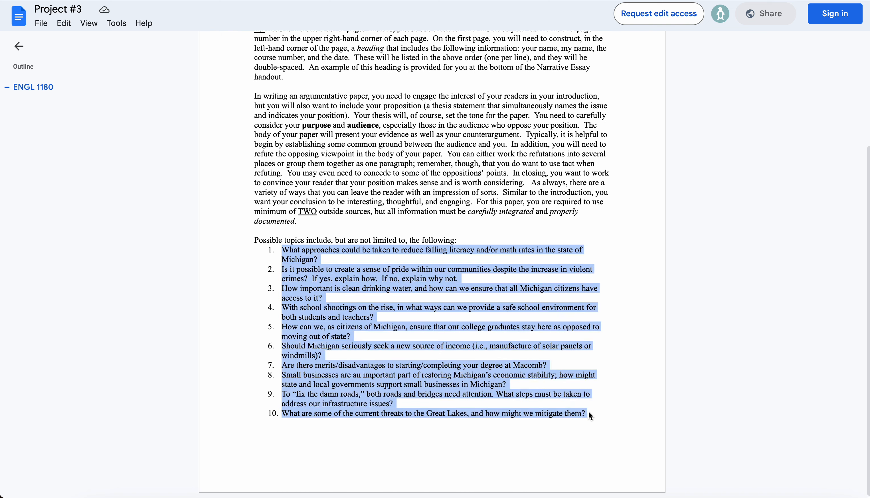
Step: Copy the ten selected topics and close the doc, returning to Canvas's Project #3 page
click(570, 440)
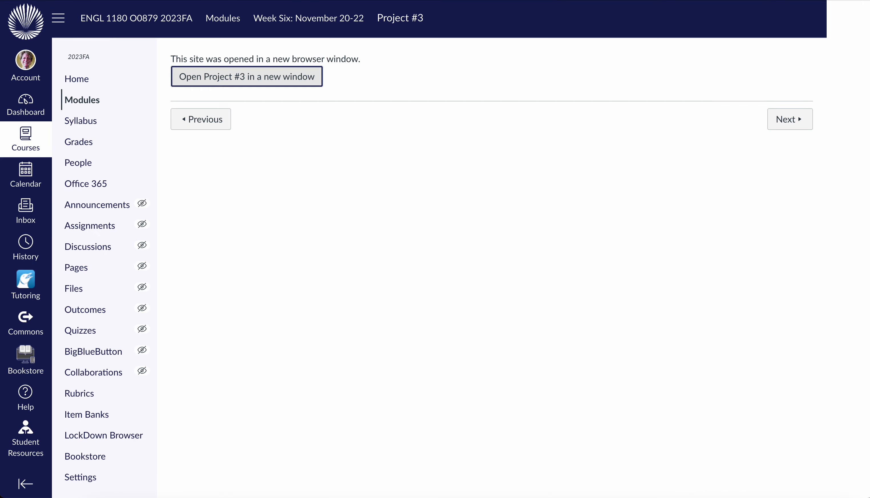
mouse_move(246, 76)
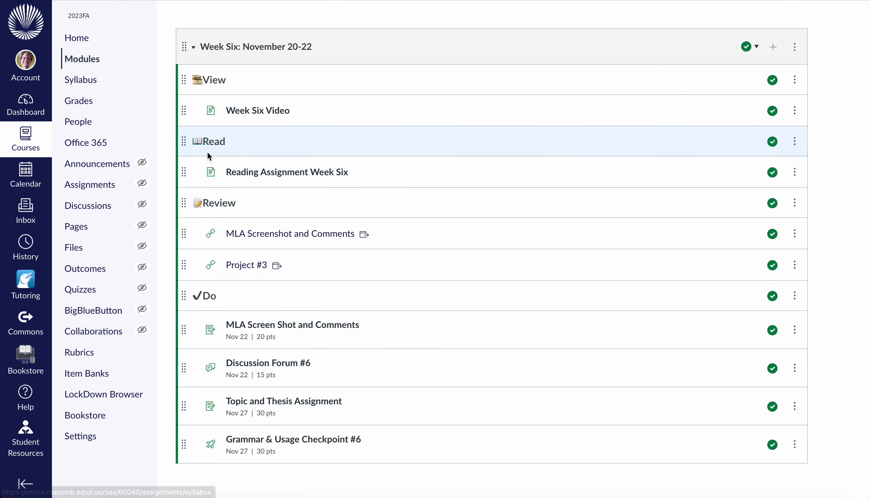
scroll(down, 3)
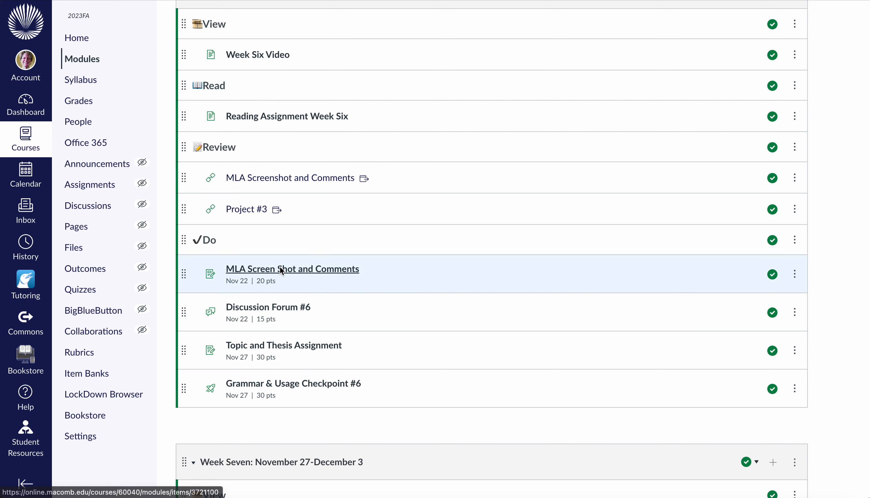
scroll(down, 3)
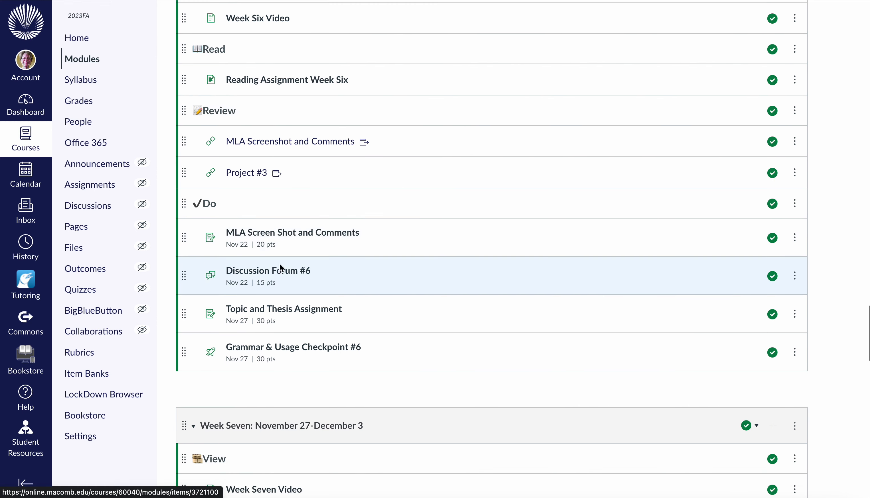
mouse_move(268, 271)
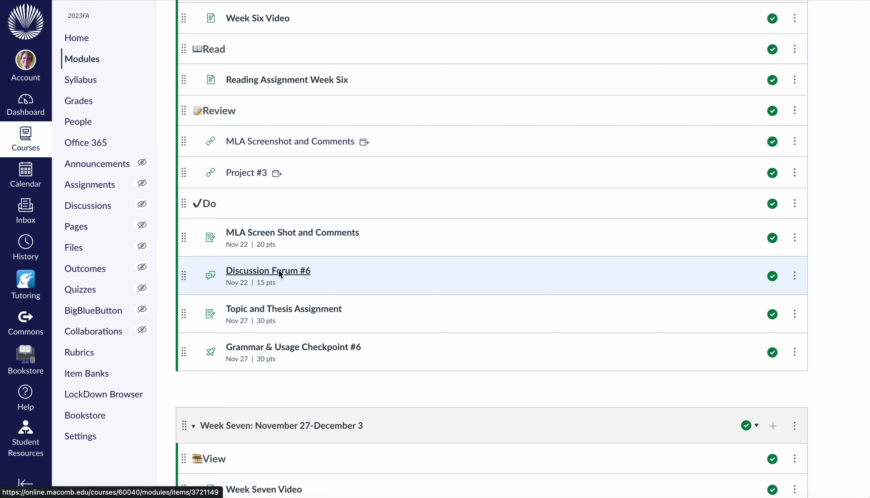
click(268, 271)
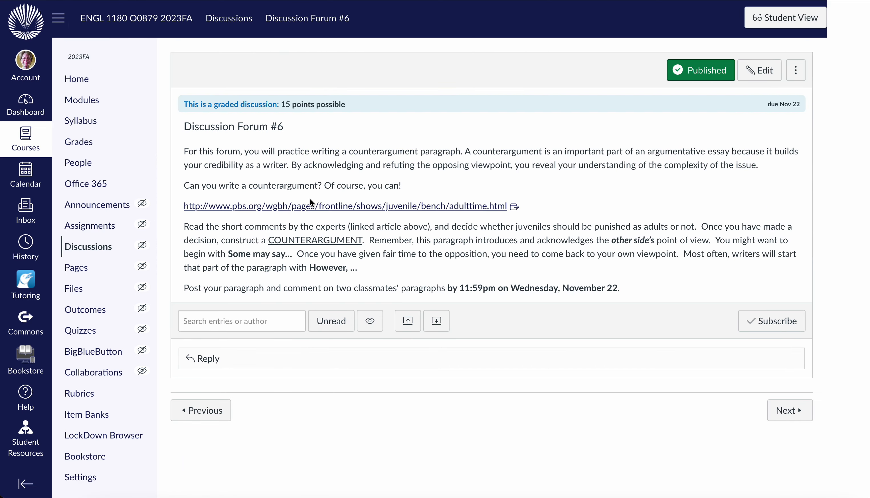
mouse_move(354, 184)
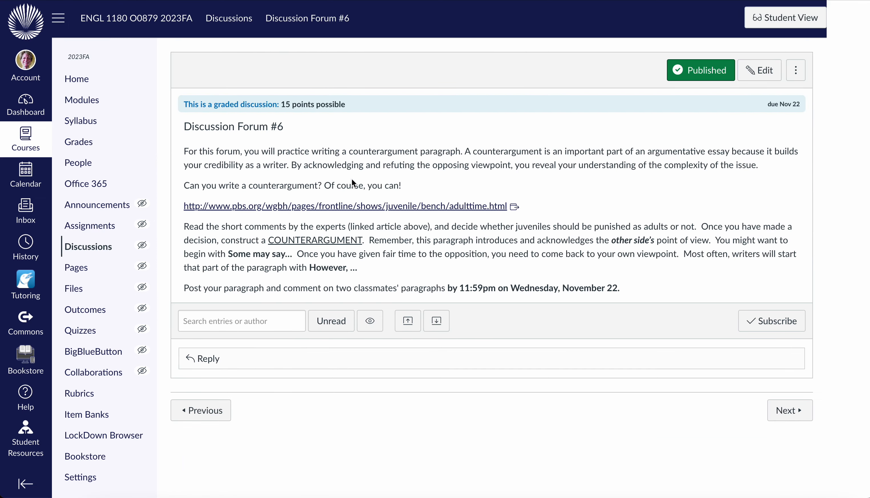
mouse_move(380, 203)
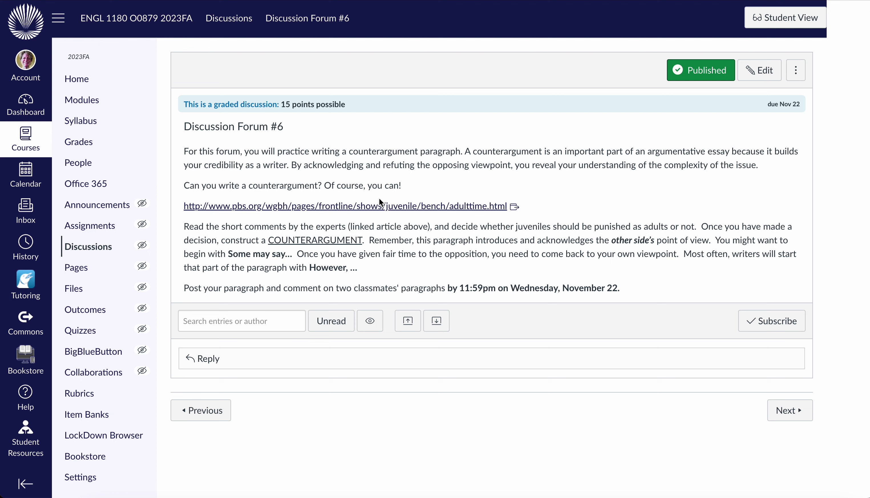
mouse_move(354, 206)
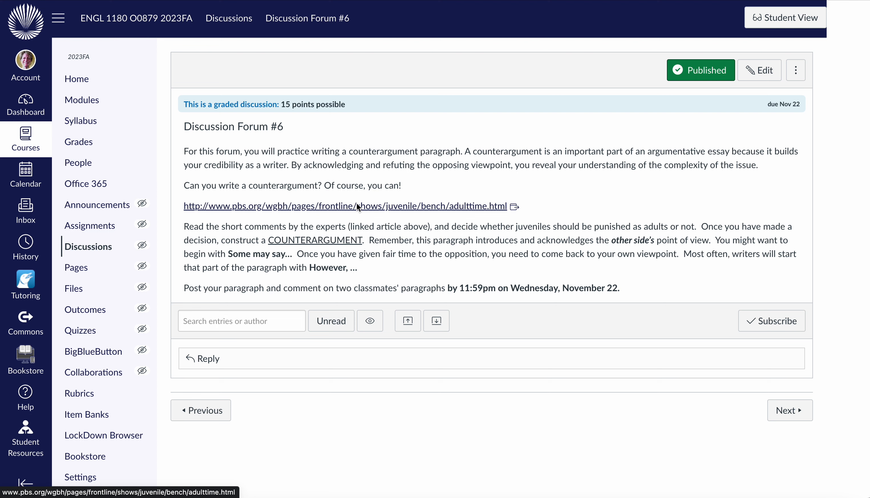
mouse_move(589, 244)
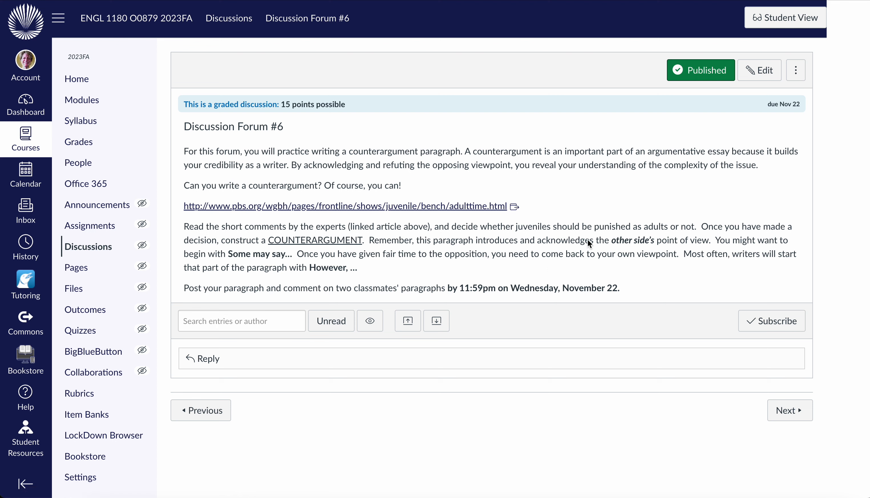
mouse_move(340, 405)
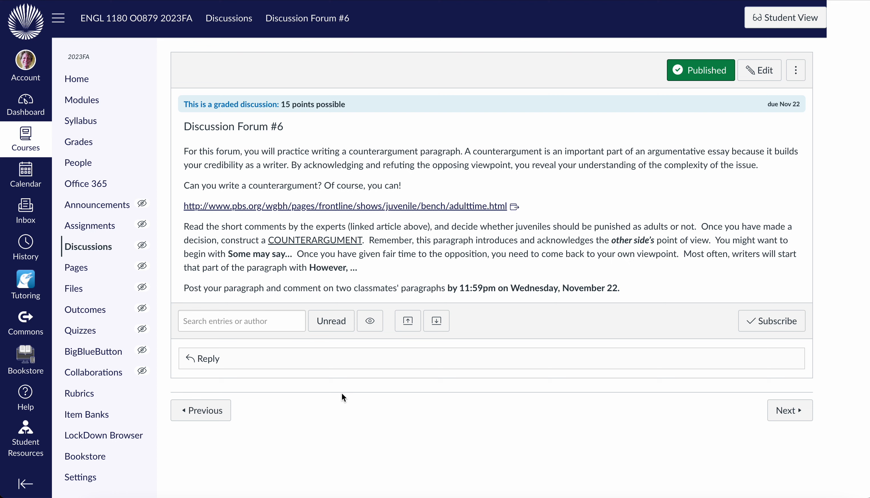
mouse_move(327, 301)
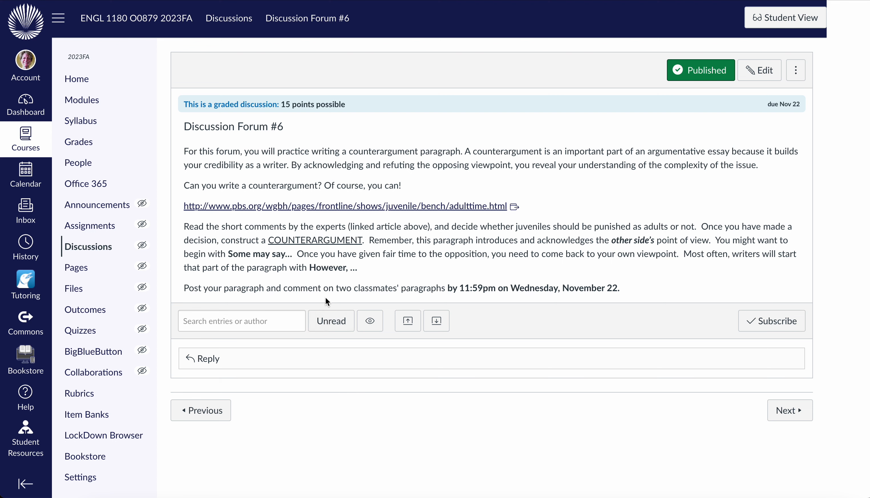
mouse_move(441, 311)
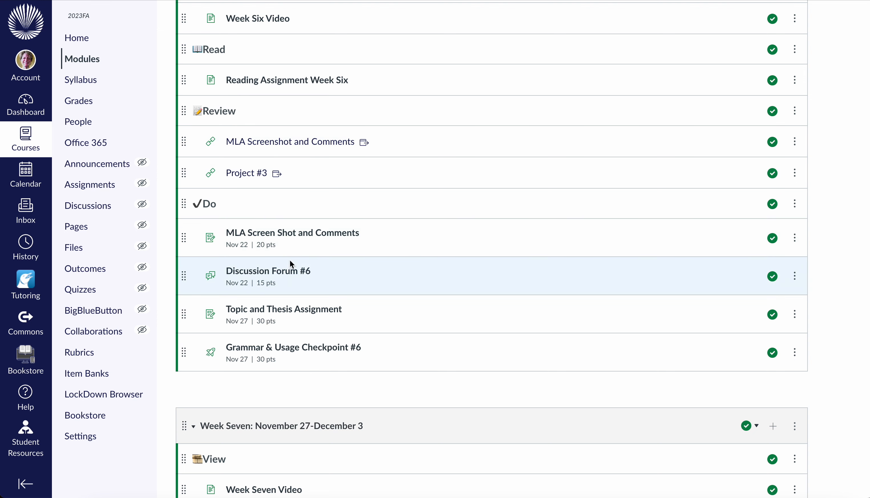
mouse_move(288, 282)
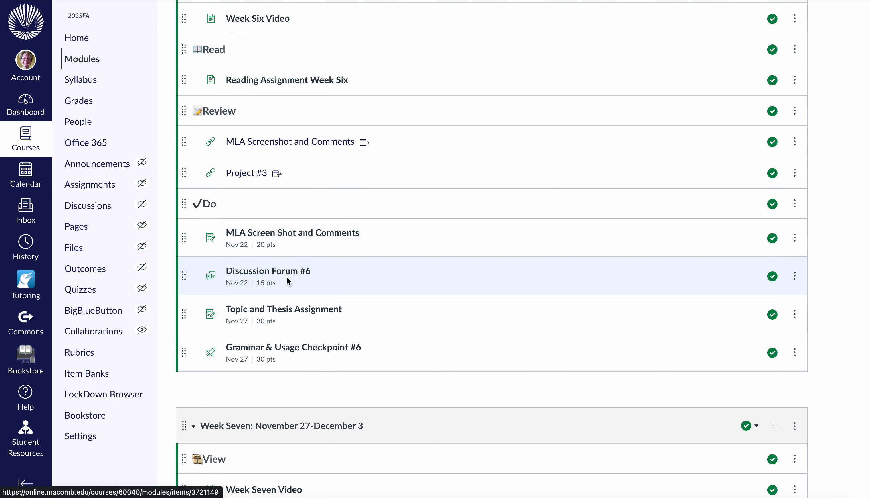
mouse_move(284, 309)
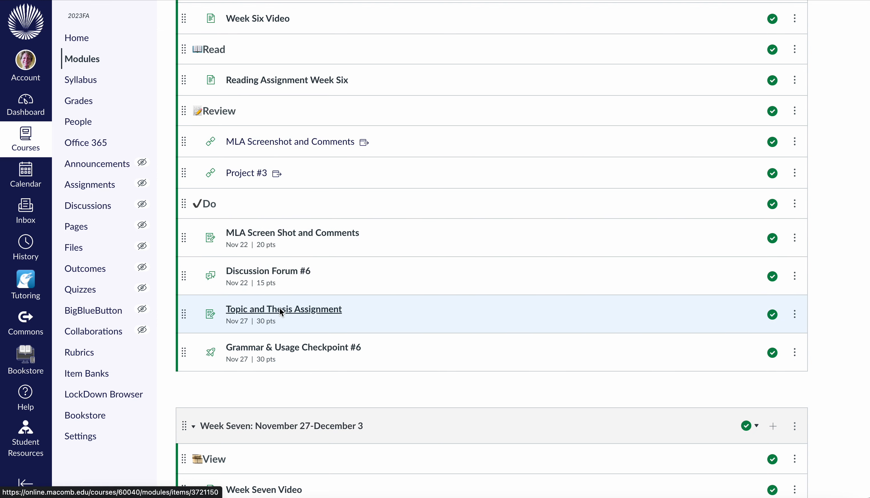
mouse_move(303, 348)
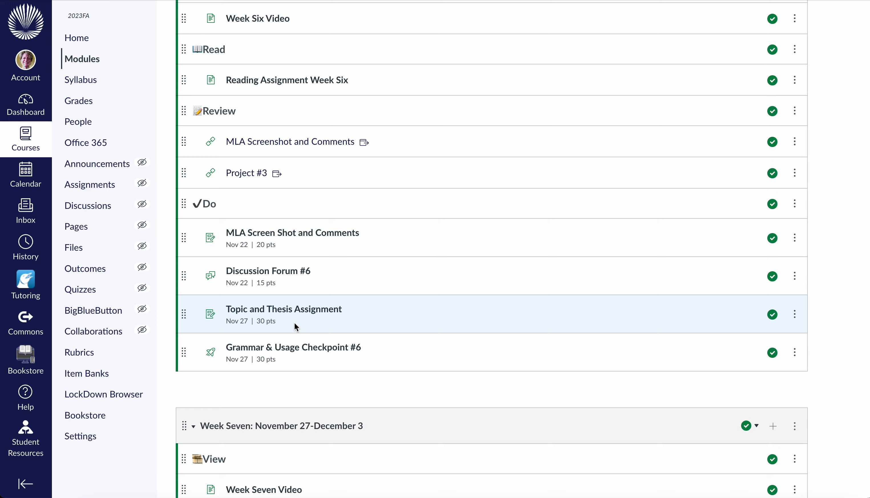
mouse_move(283, 309)
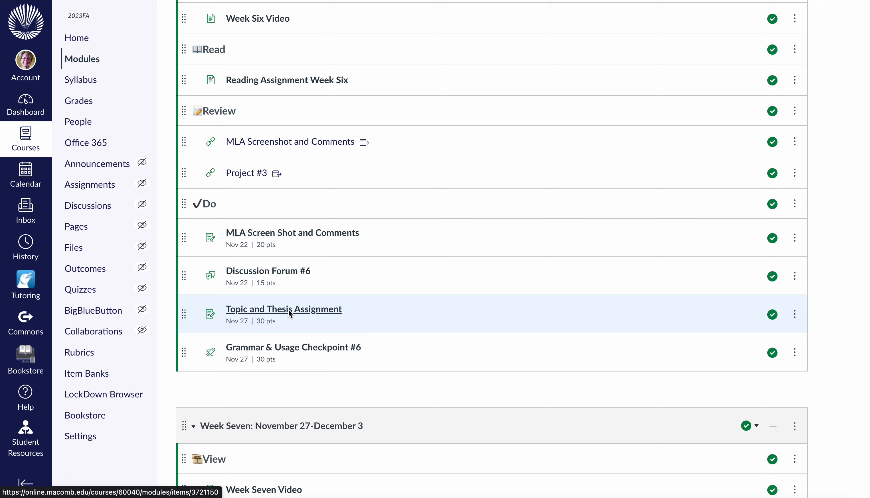
Step: Start editing the Topic and Thesis Assignment description
click(283, 309)
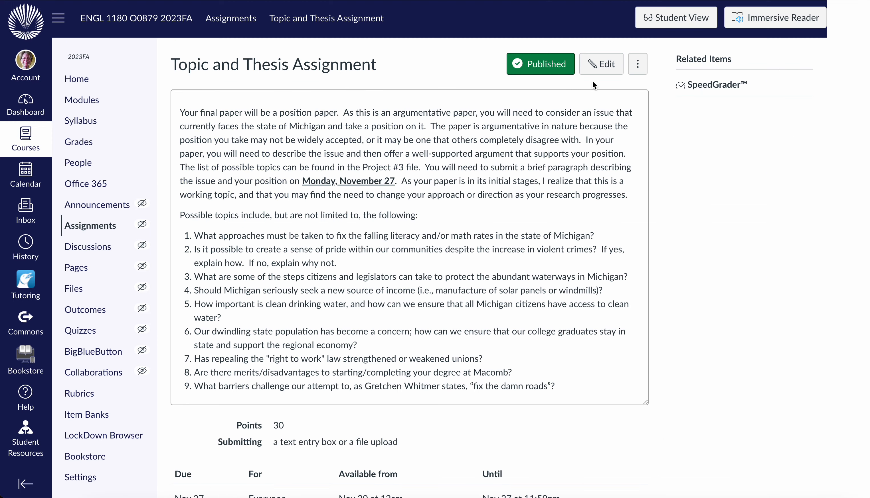
click(600, 63)
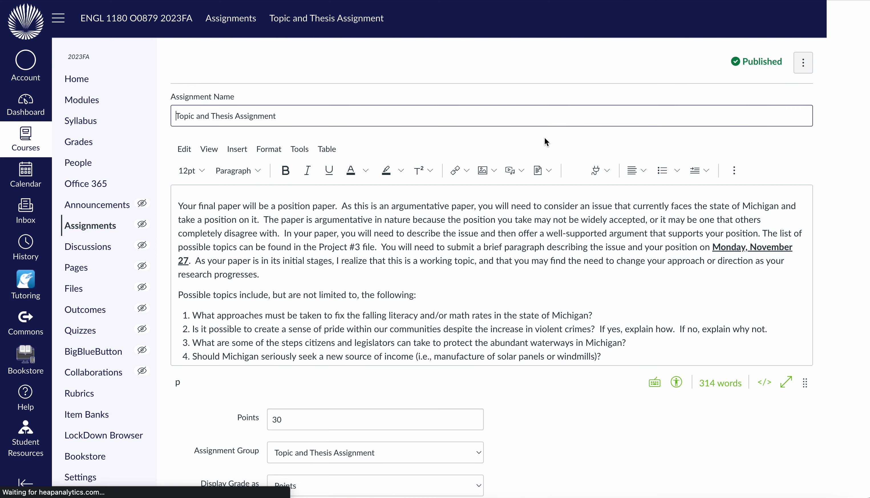
Step: Replace the numbered topic list with Project #3's ten topics and save the assignment
scroll(down, 3)
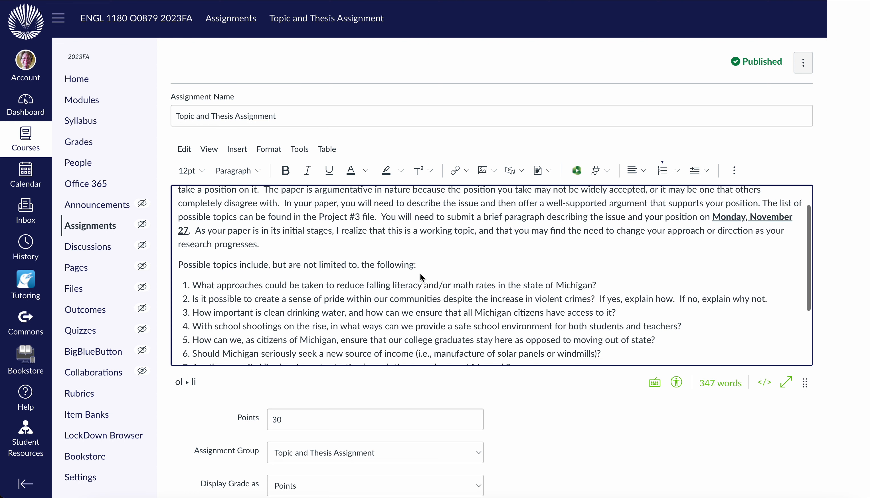
scroll(down, 3)
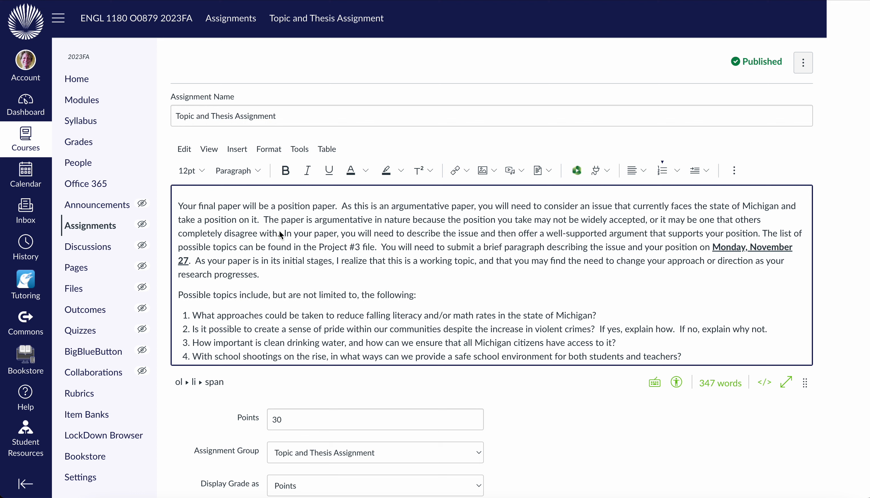
scroll(down, 3)
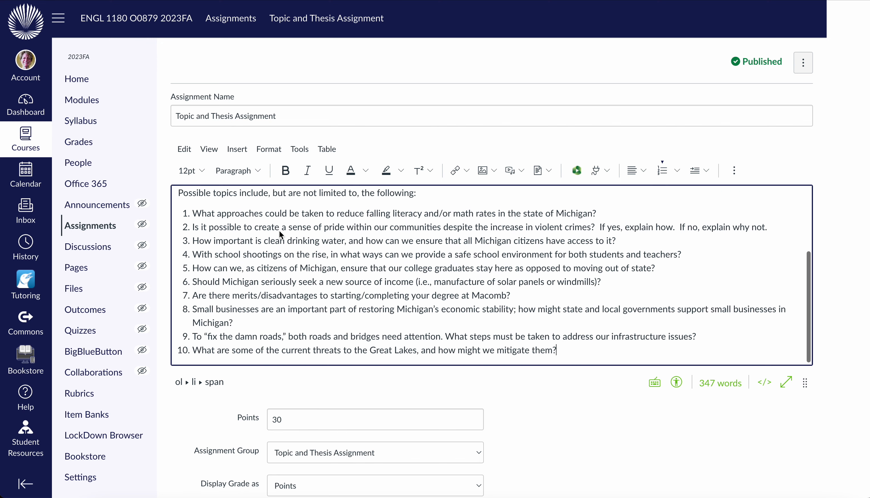
scroll(up, 3)
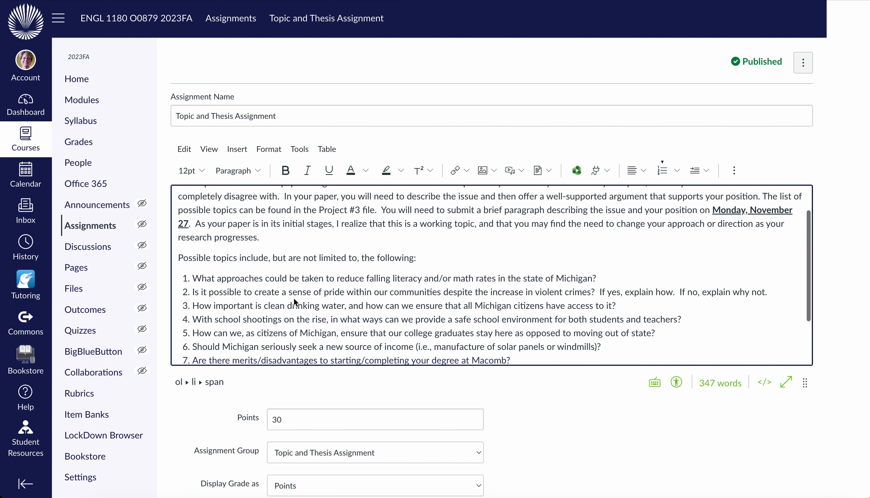
scroll(down, 3)
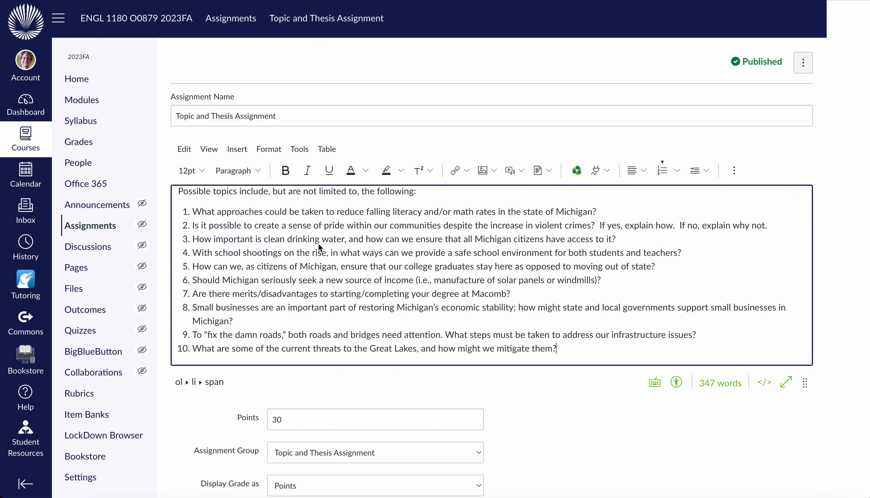
scroll(down, 3)
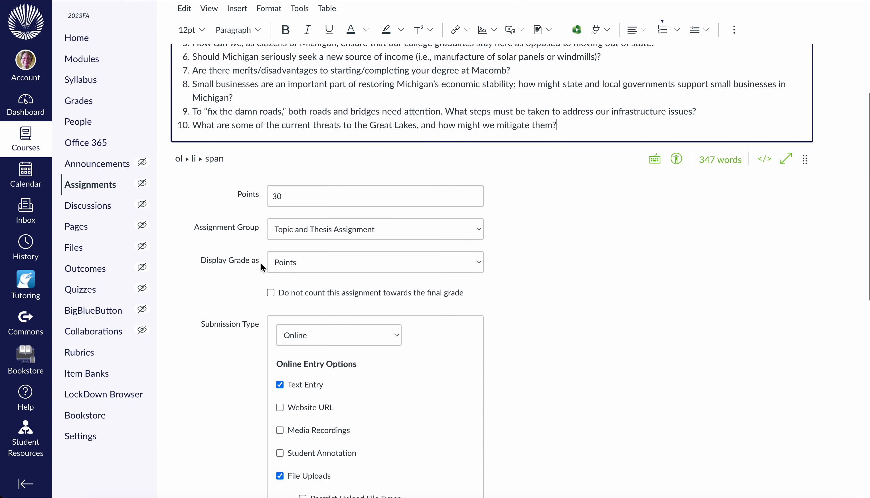
scroll(down, 3)
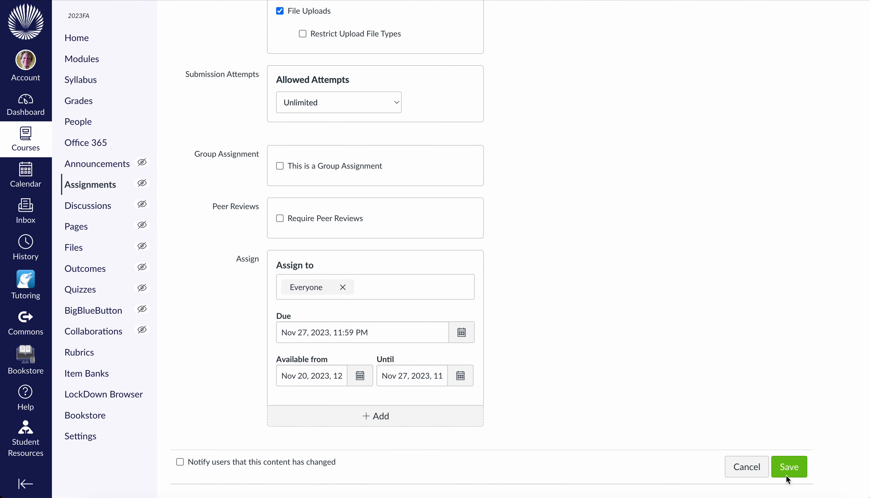
click(788, 467)
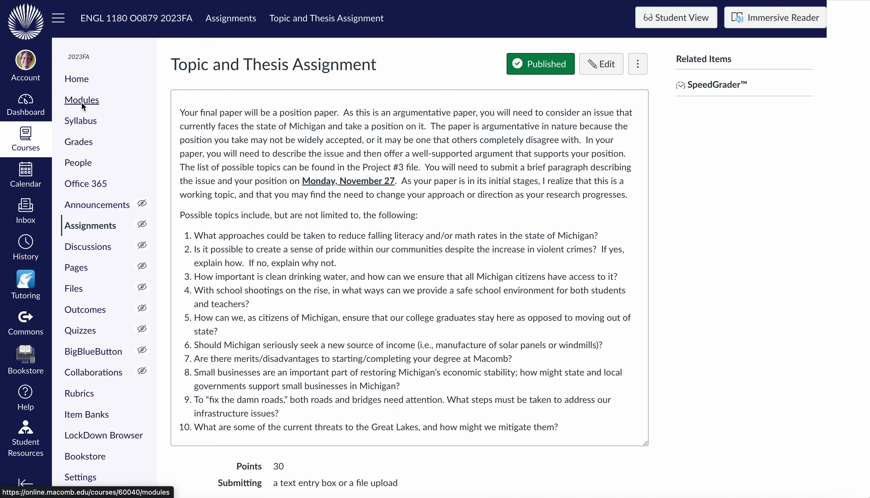
Step: Return to the course Modules and scroll down to Week Six
click(81, 100)
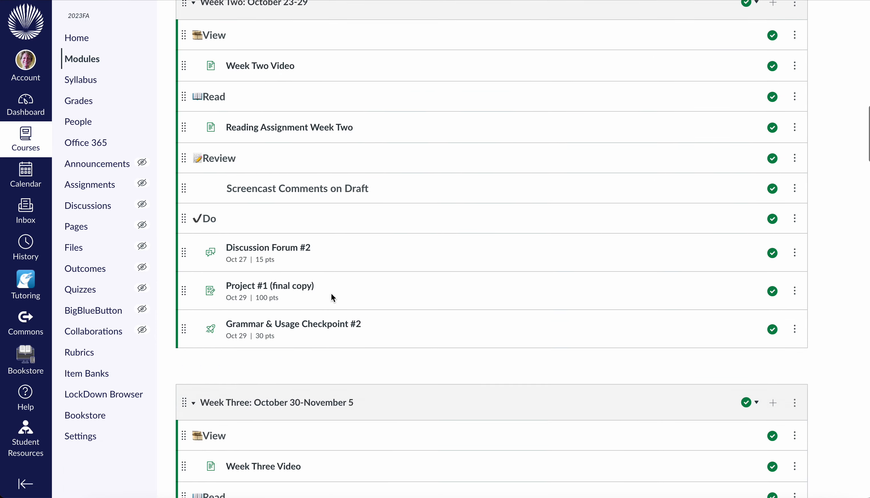
scroll(down, 3)
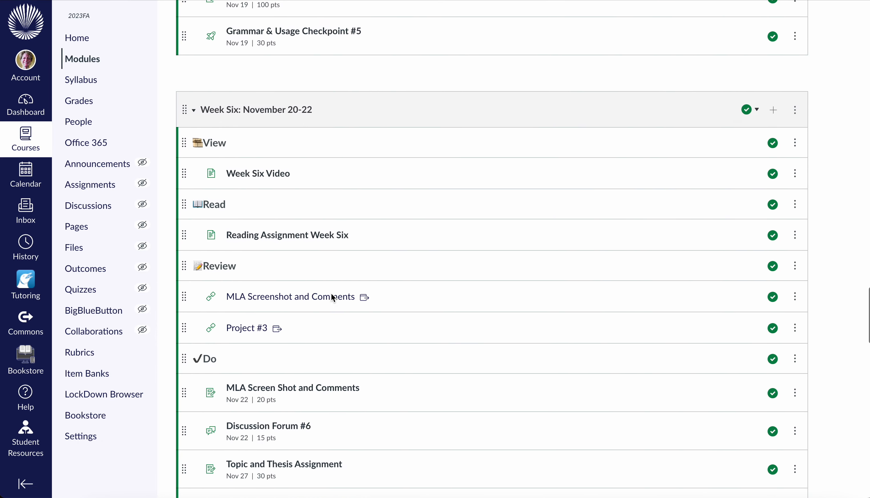